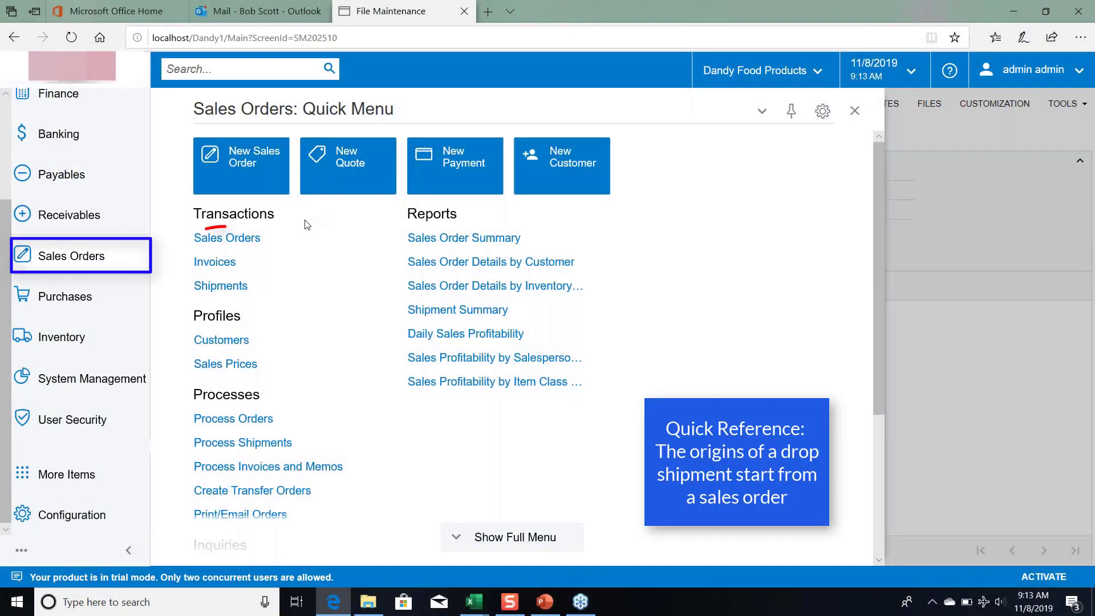
Step: Show the Sales Orders list with all 180 records
{"action": "left_click", "coordinate": [225, 237]}
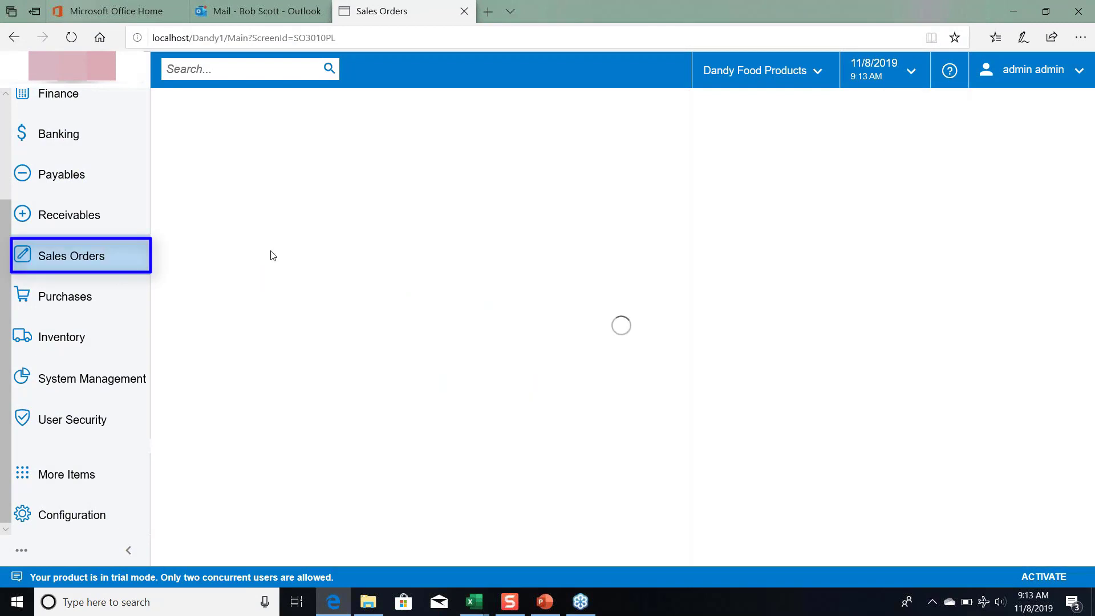
{"action": "mouse_move", "coordinate": [390, 267]}
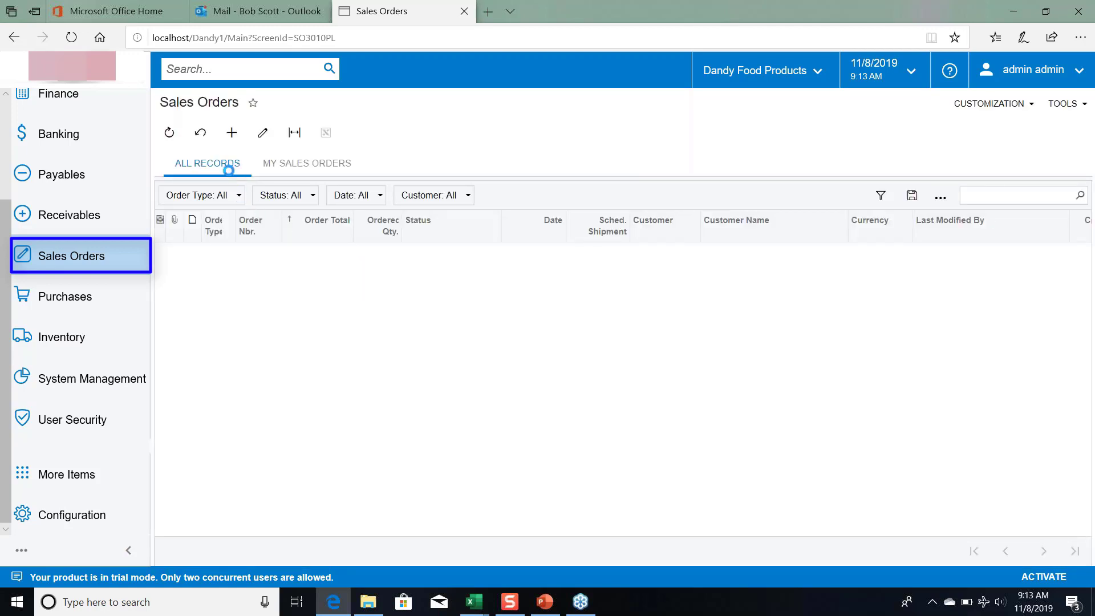
{"action": "left_click", "coordinate": [231, 133]}
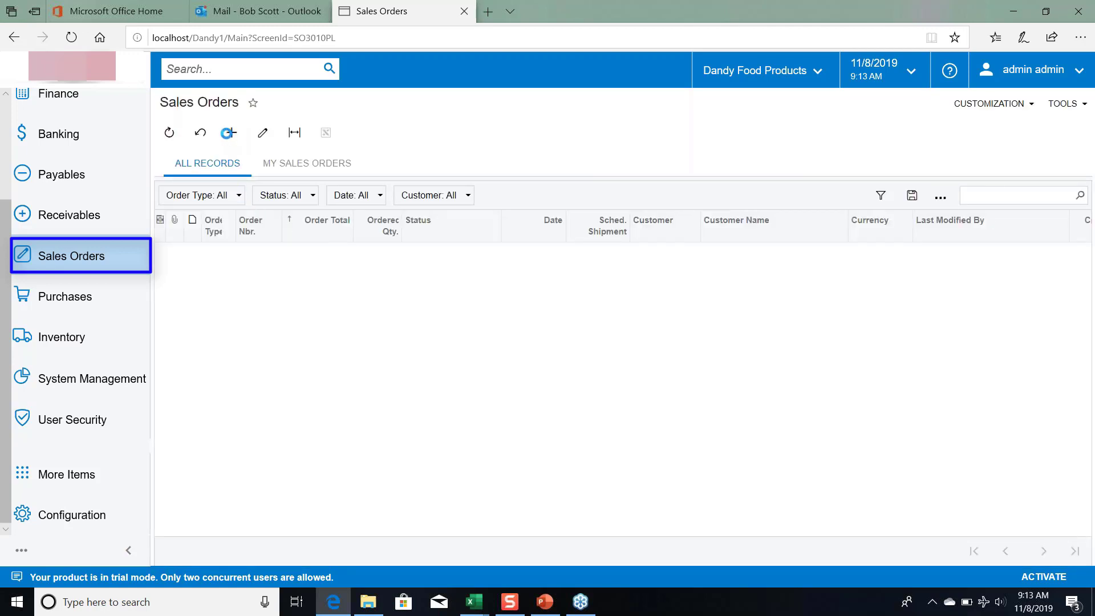
{"action": "left_click", "coordinate": [325, 132]}
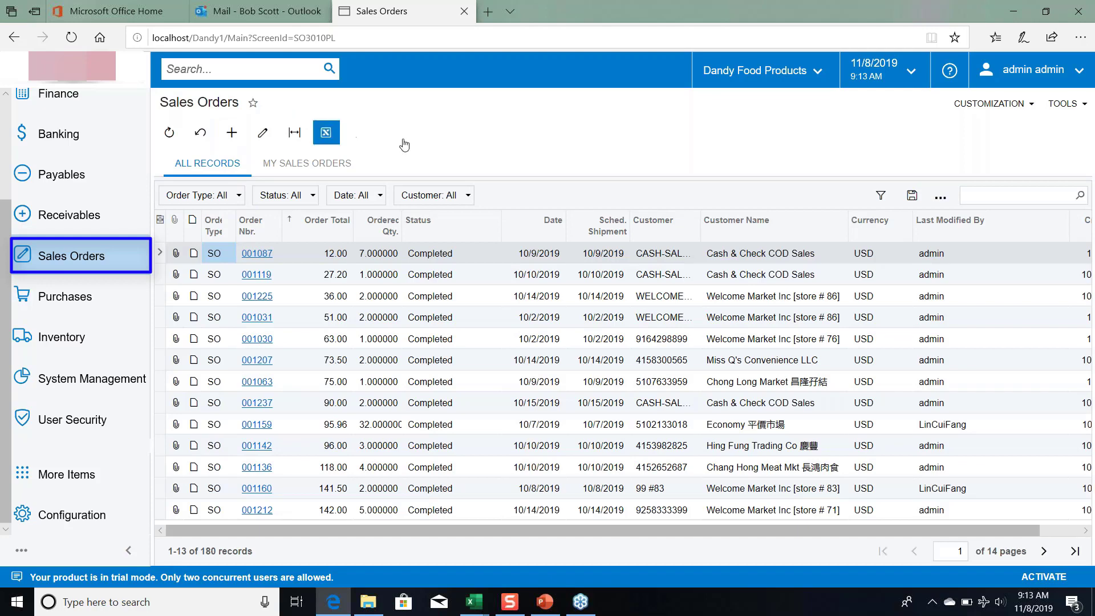
{"action": "left_click", "coordinate": [232, 133]}
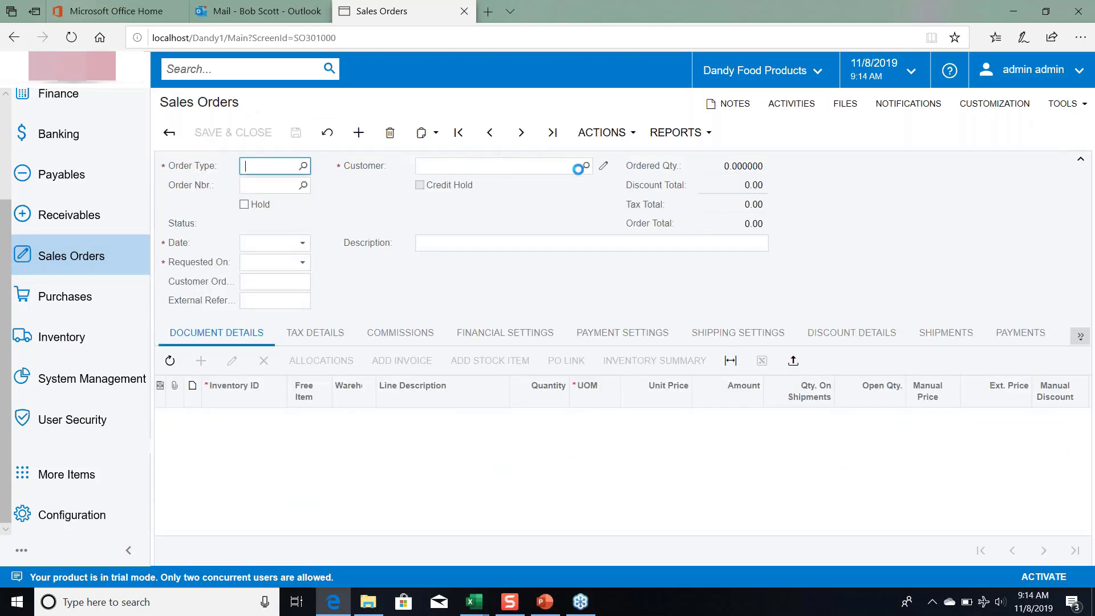
{"action": "mouse_move", "coordinate": [586, 166]}
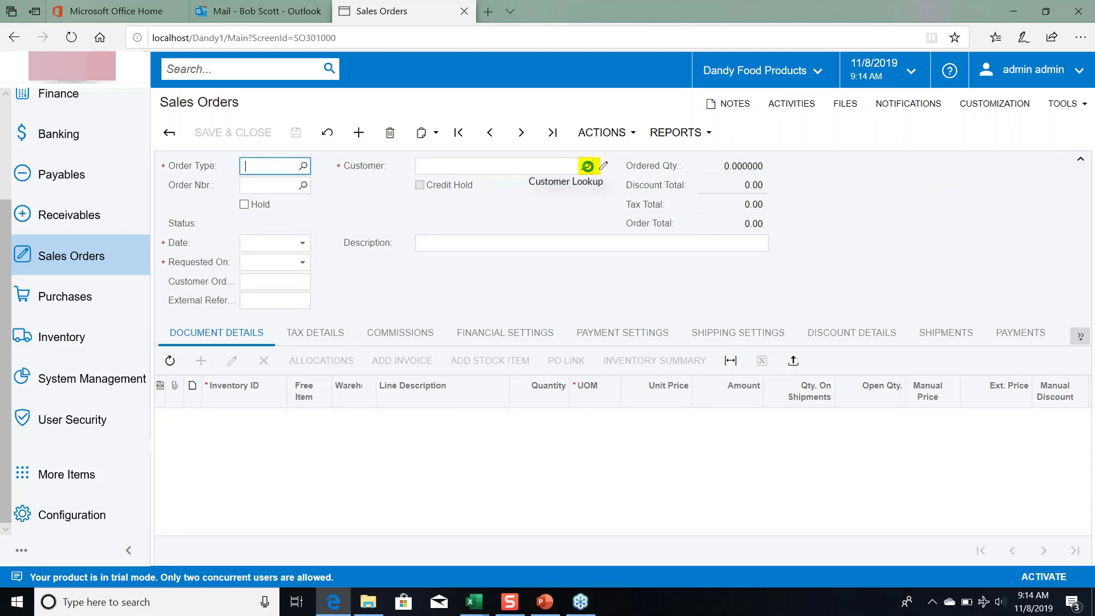
{"action": "left_click", "coordinate": [588, 165]}
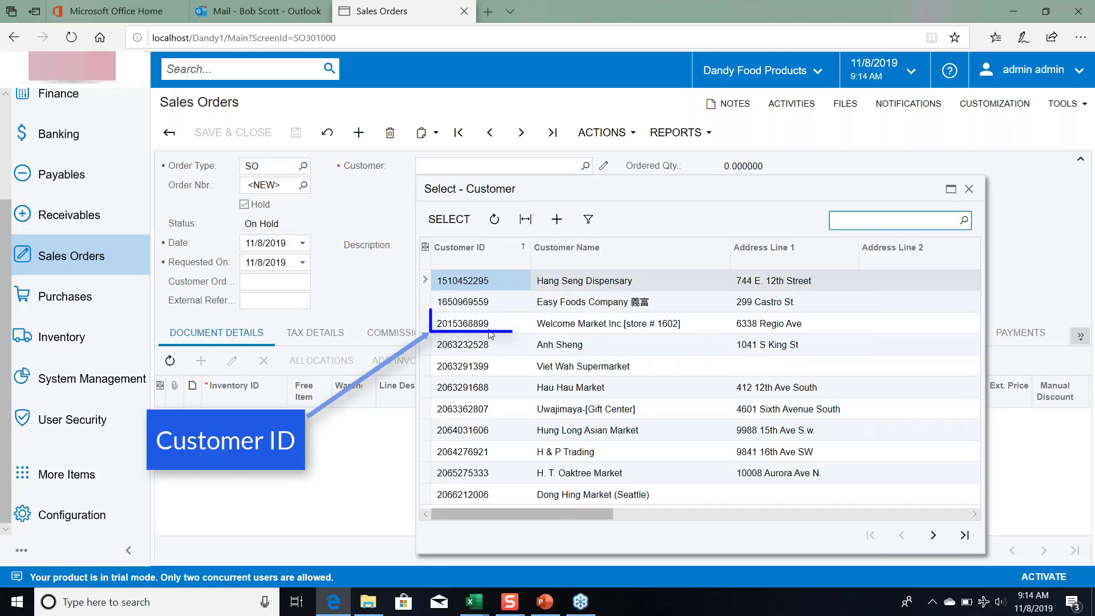
{"action": "double_click", "coordinate": [461, 323]}
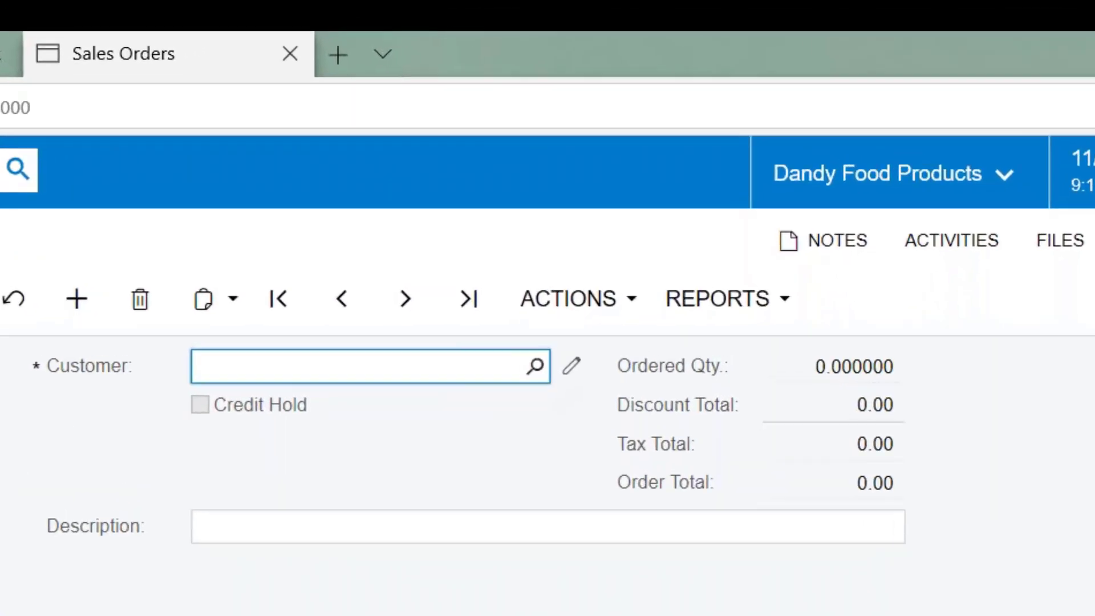
{"action": "left_click", "coordinate": [534, 366]}
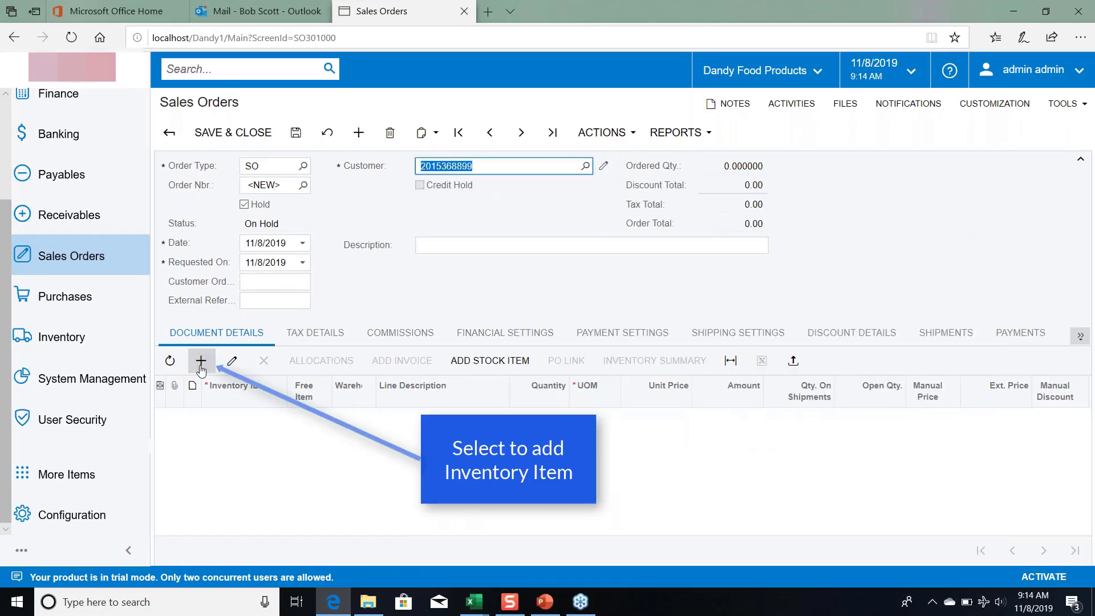
Step: Add a line for item 00100 with quantity 100, totaling 12,000.00
{"action": "left_click", "coordinate": [201, 361]}
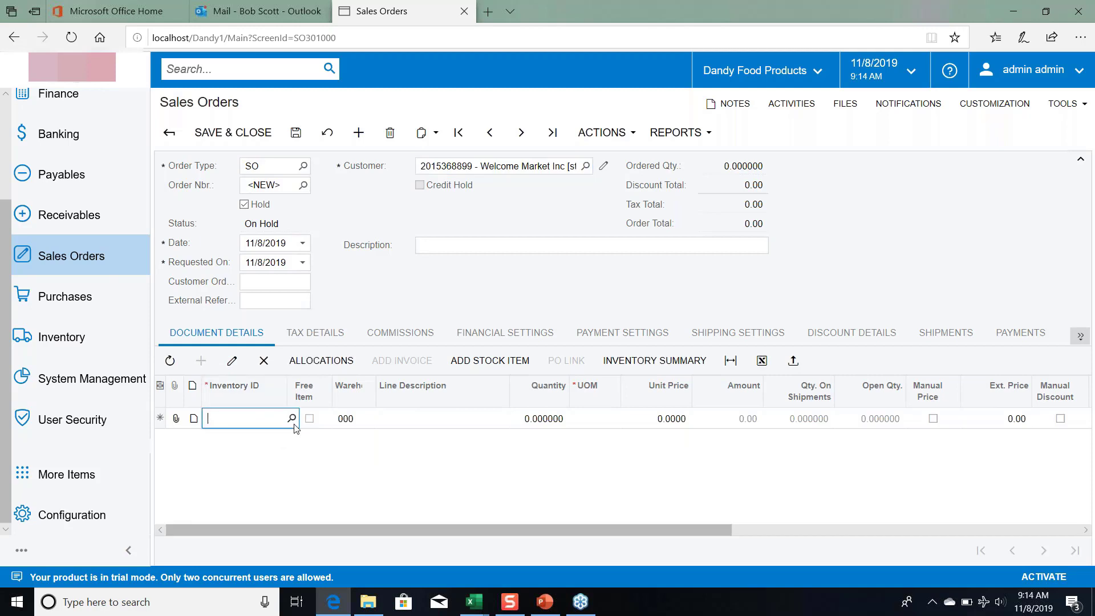
{"action": "left_click", "coordinate": [291, 419]}
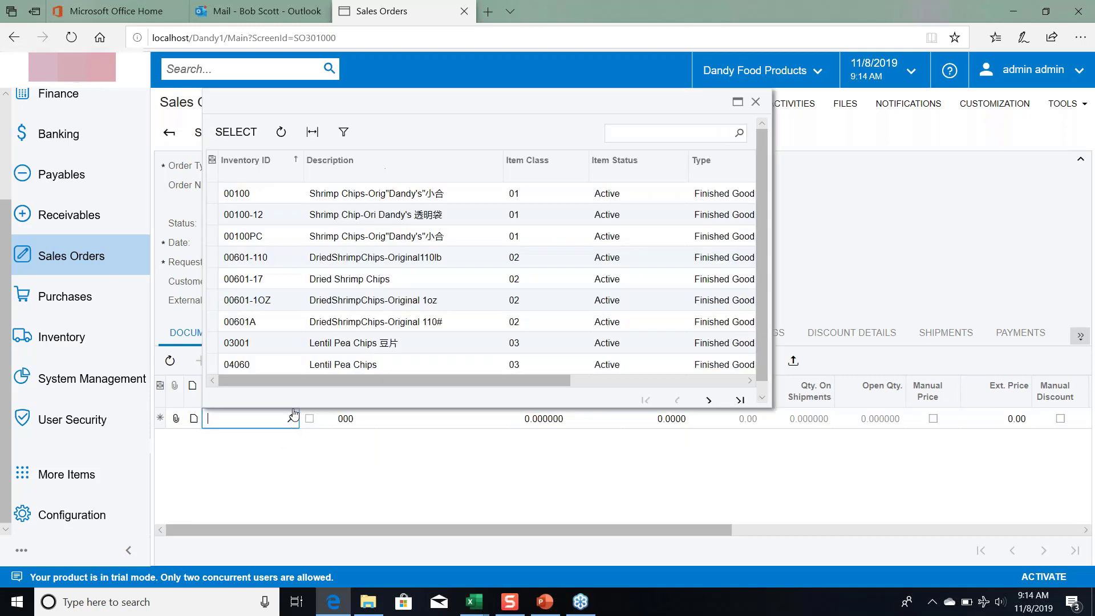
{"action": "left_click", "coordinate": [237, 193]}
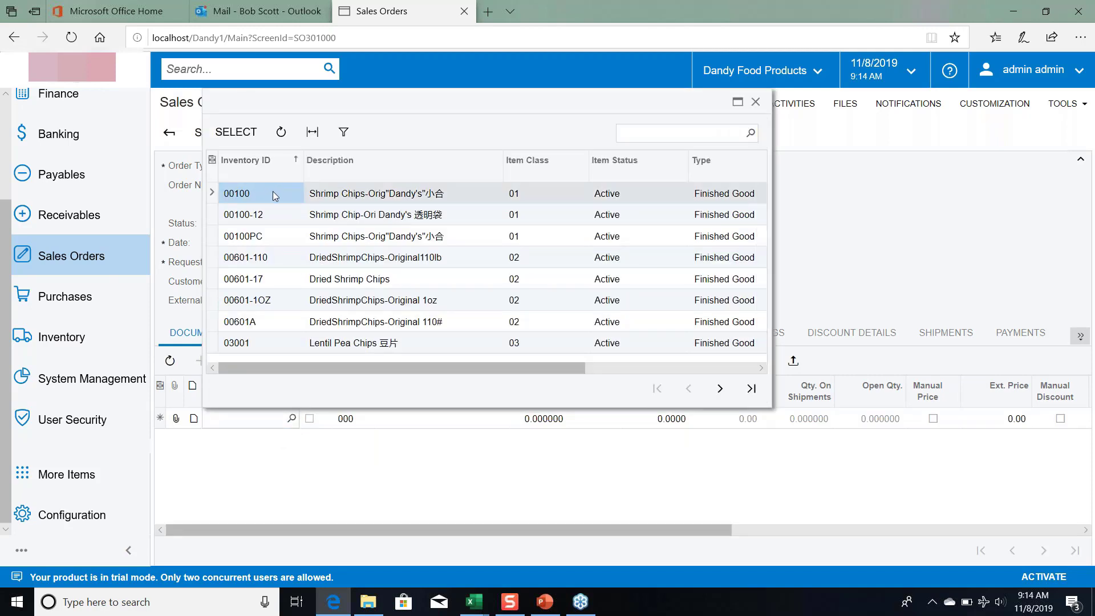
{"action": "double_click", "coordinate": [236, 194]}
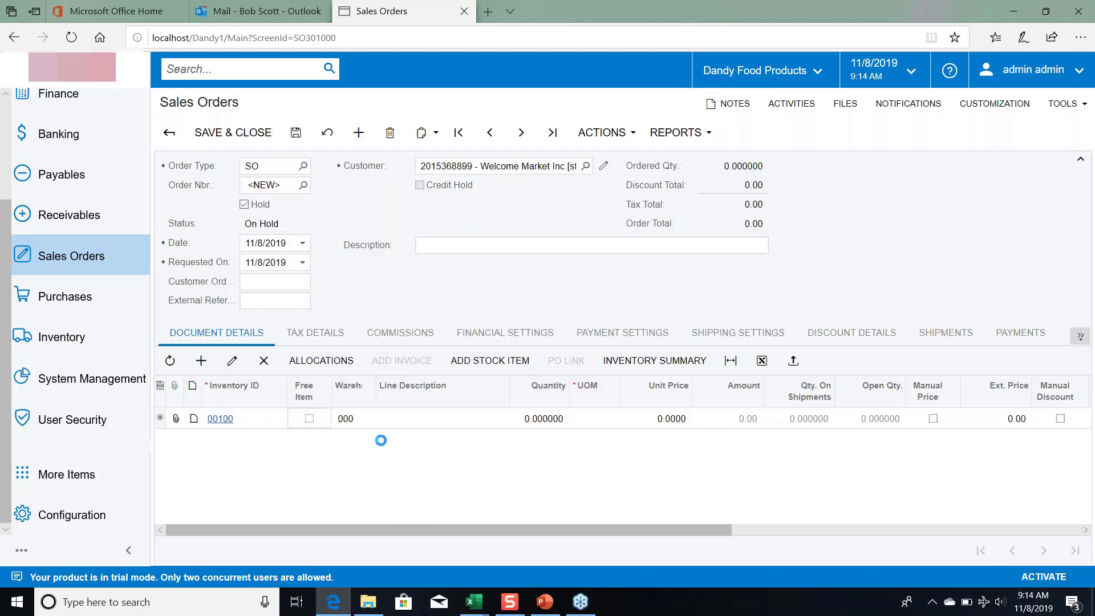
{"action": "left_click", "coordinate": [220, 418]}
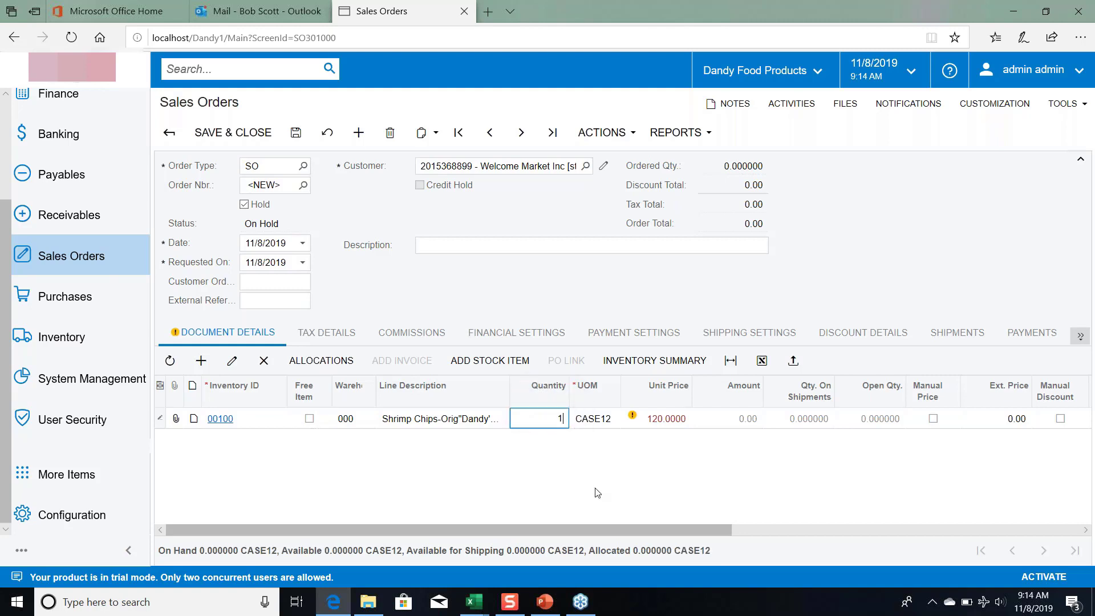
{"action": "type", "text": "100"}
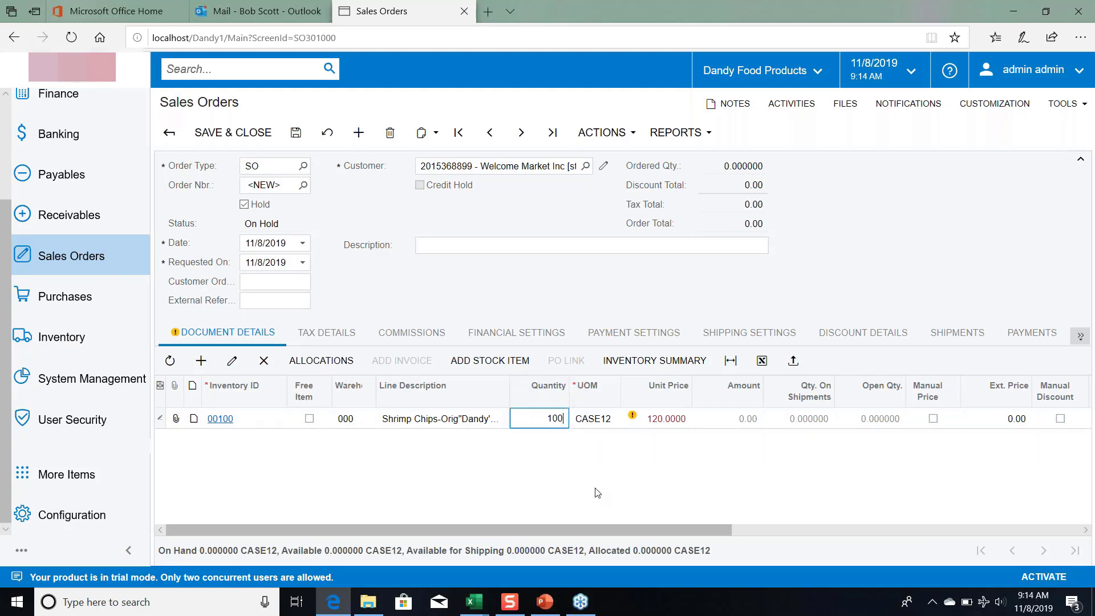
{"action": "key", "text": "tab"}
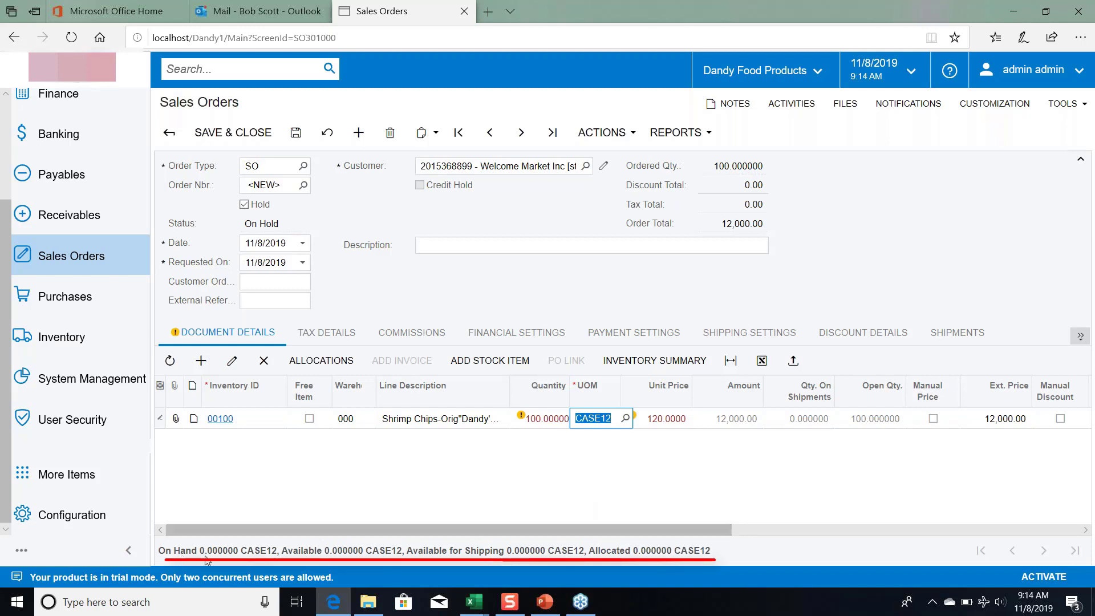
{"action": "mouse_move", "coordinate": [653, 440]}
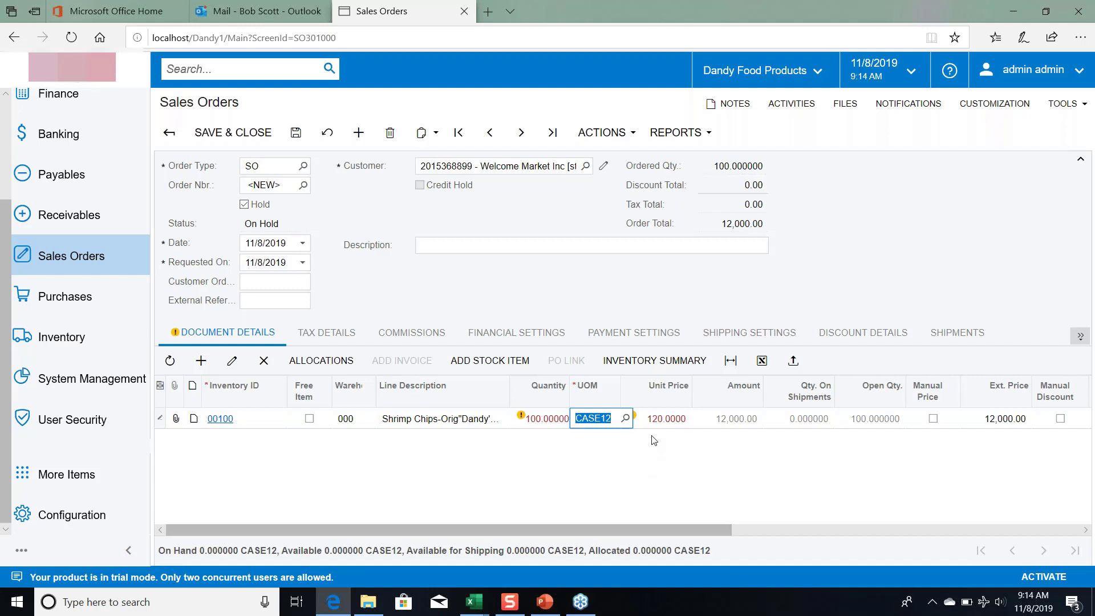
{"action": "mouse_move", "coordinate": [655, 455]}
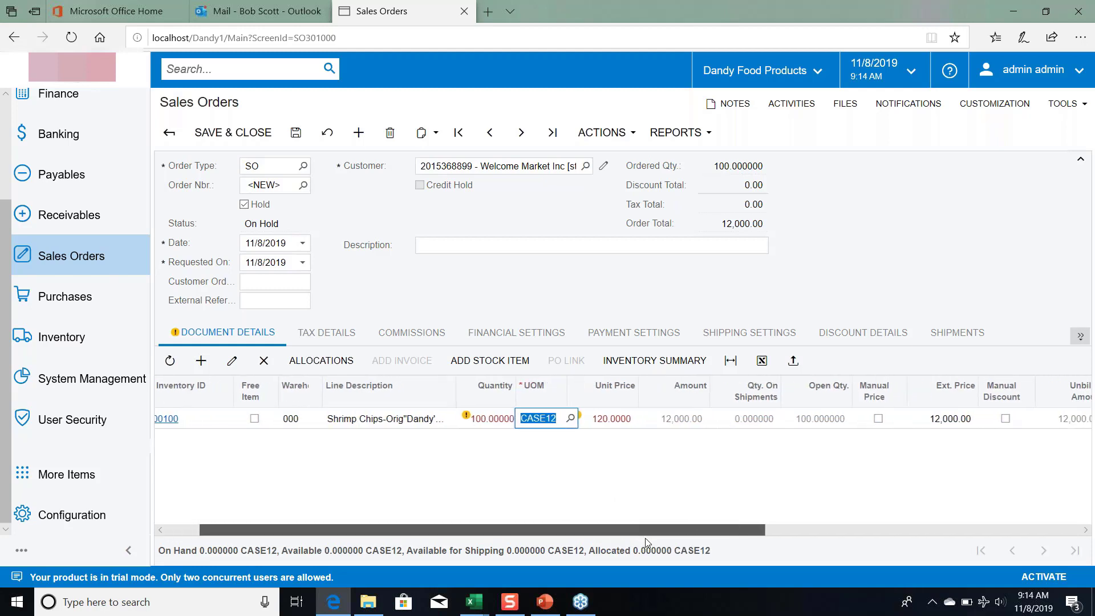
Step: Tick Mark for PO on the line and set its PO Source to Drop-Ship
{"action": "scroll", "scroll_direction": "right", "scroll_amount": 3}
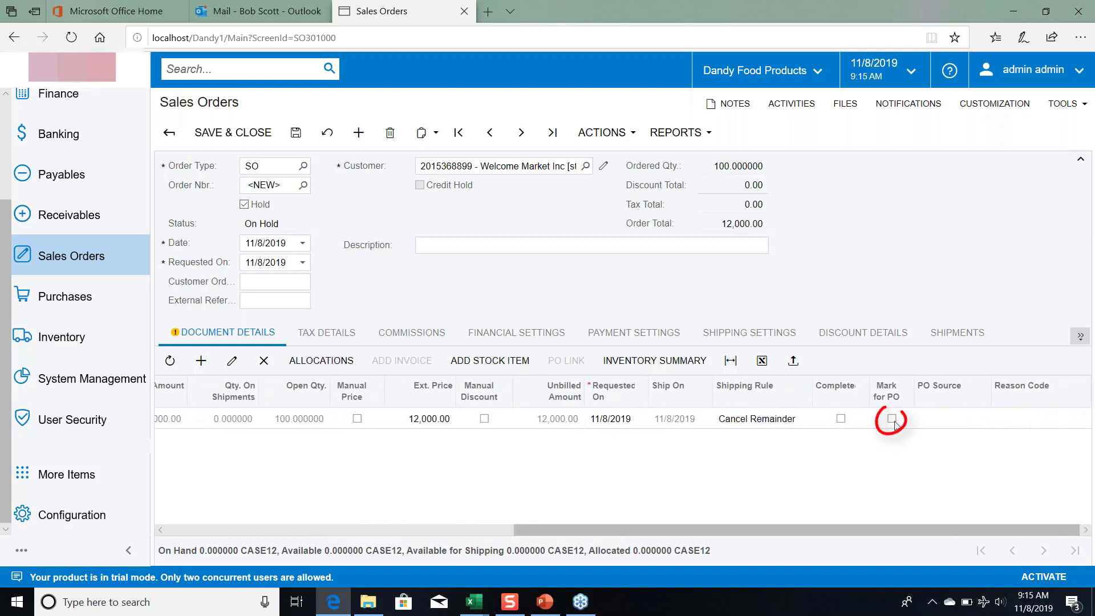
{"action": "left_click", "coordinate": [891, 419]}
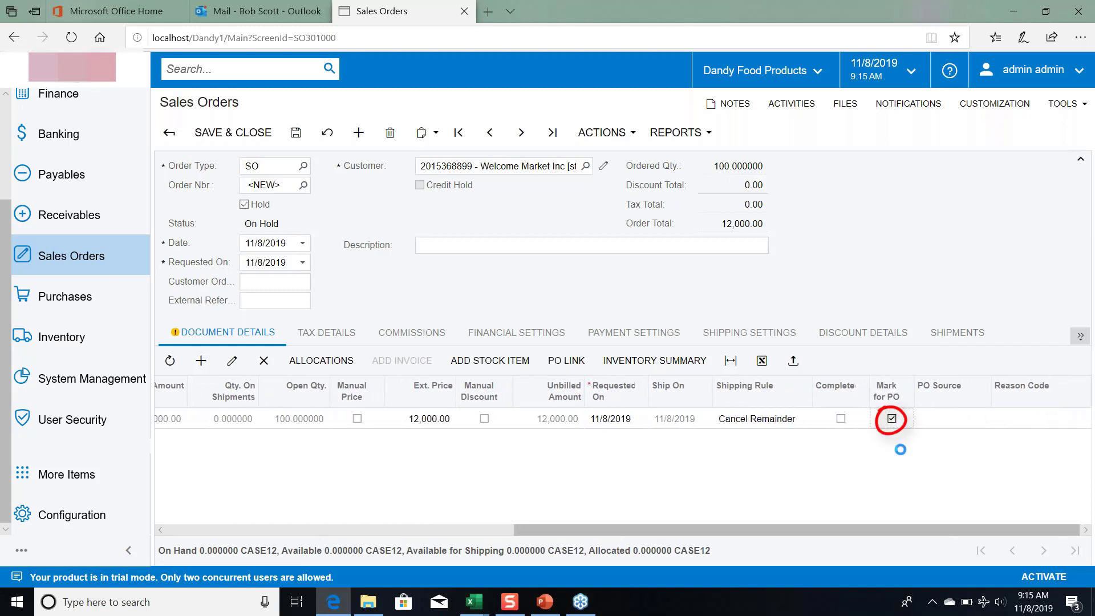
{"action": "left_click", "coordinate": [891, 418]}
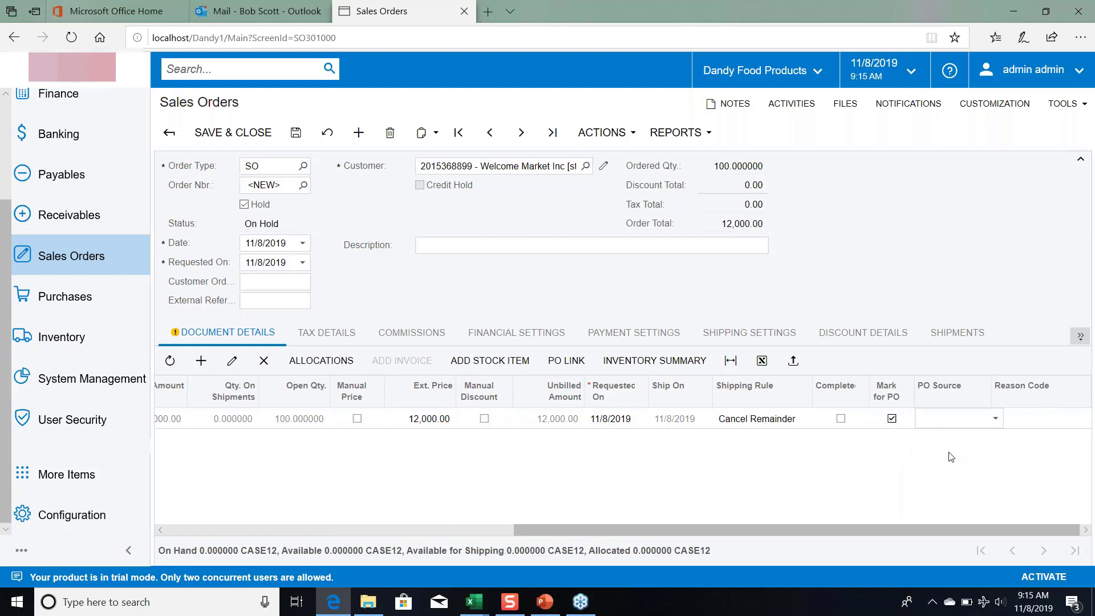
{"action": "left_click", "coordinate": [957, 419]}
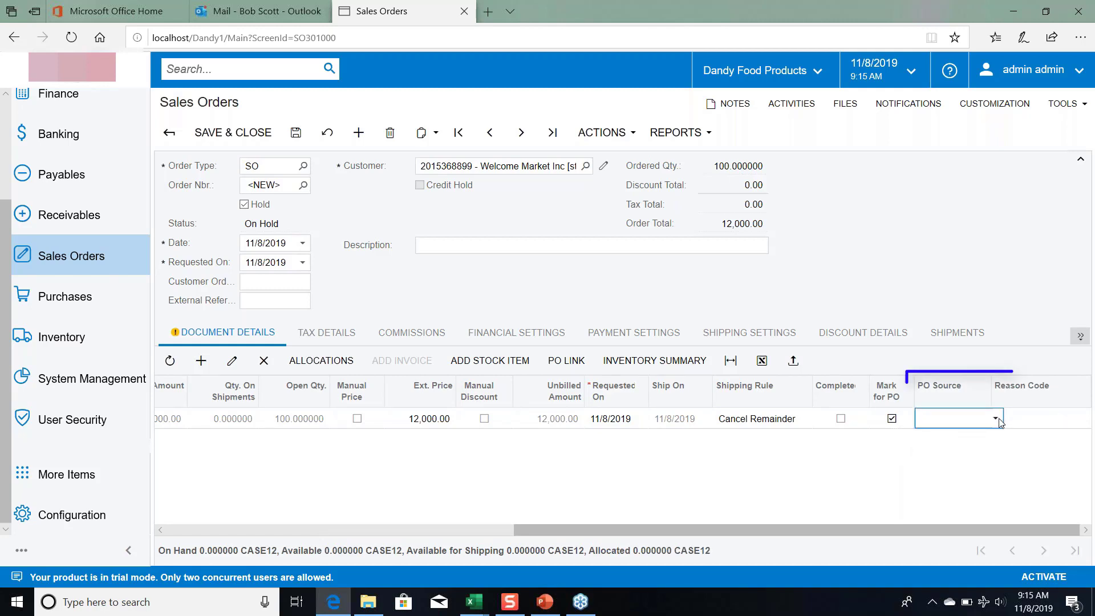
{"action": "left_click", "coordinate": [995, 419]}
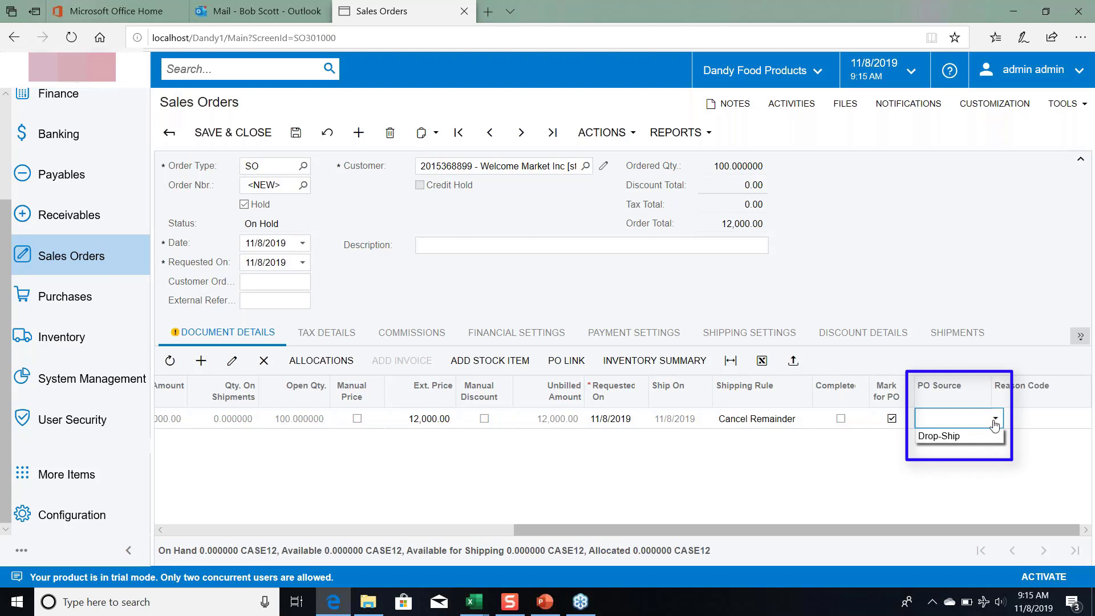
{"action": "left_click", "coordinate": [939, 435]}
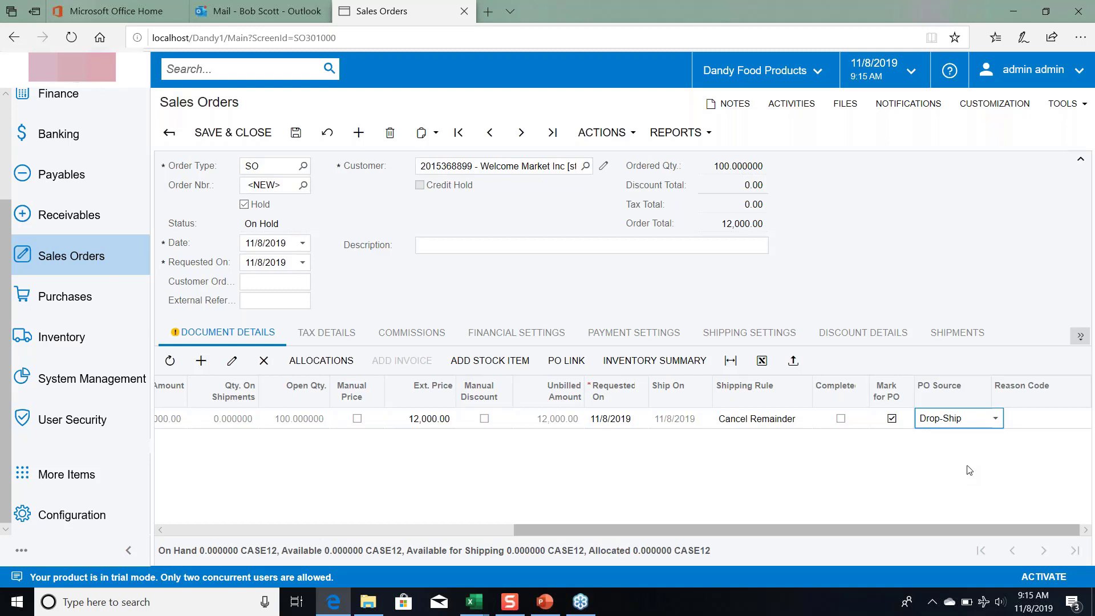
{"action": "left_click", "coordinate": [1037, 417]}
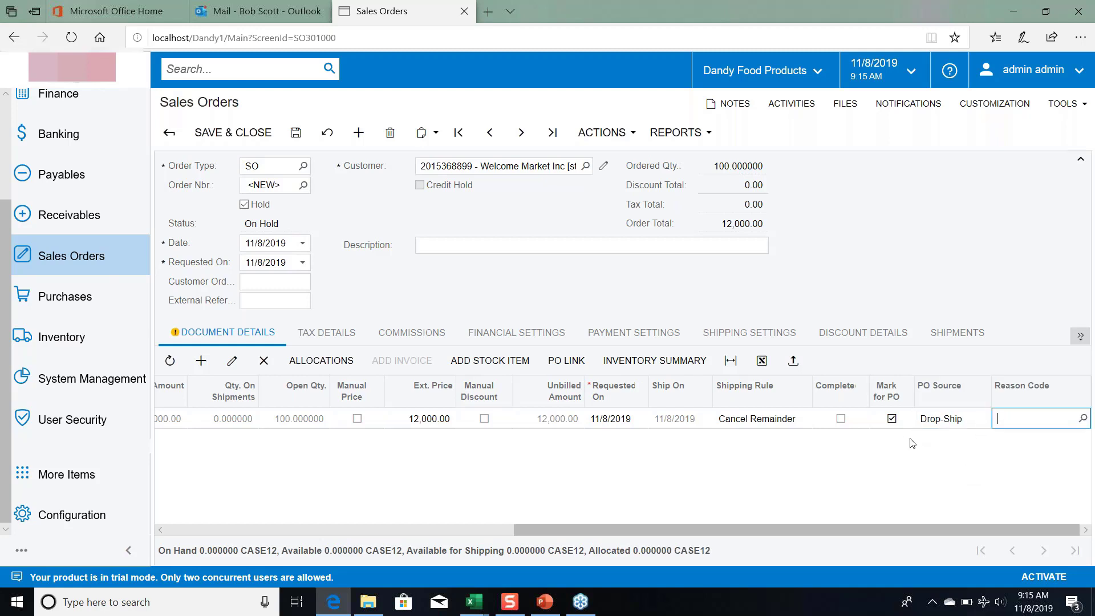
{"action": "mouse_move", "coordinate": [904, 437]}
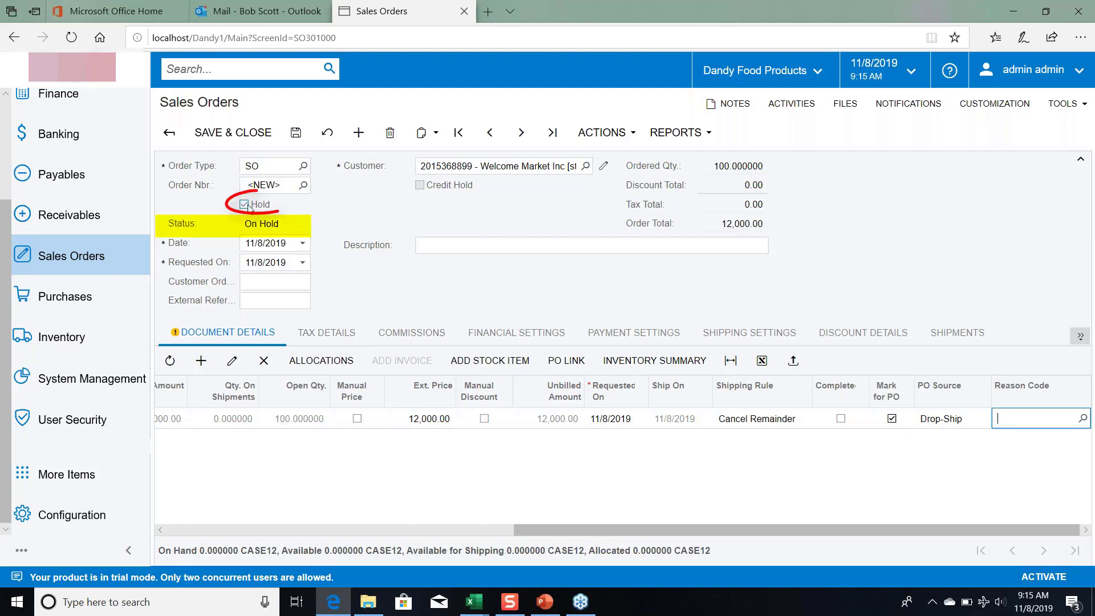
Step: Uncheck Hold and save the order as open sales order 001271
{"action": "left_click", "coordinate": [244, 203]}
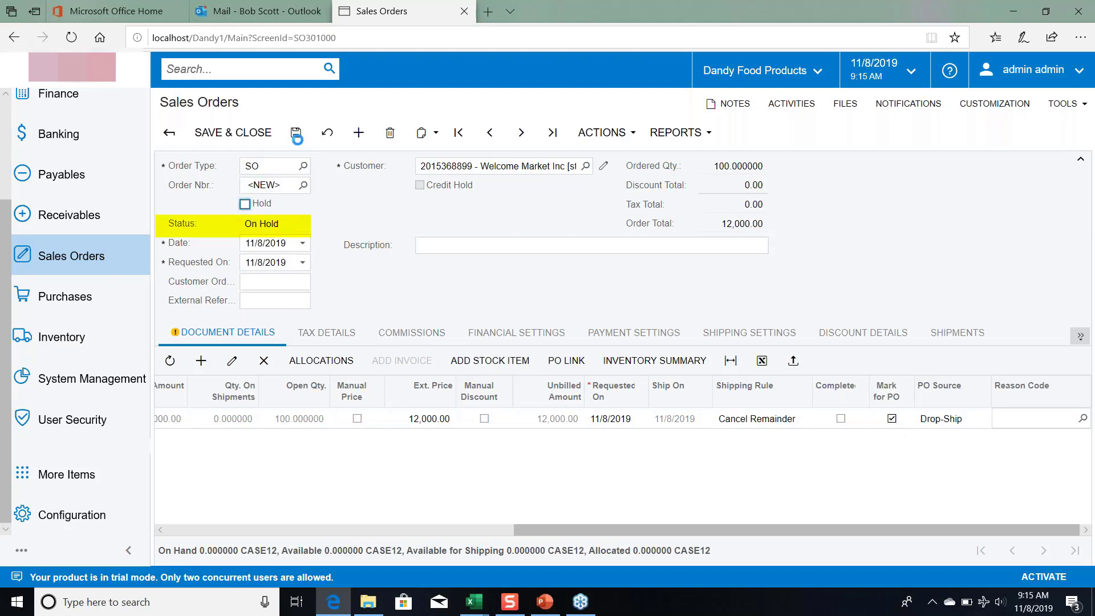
{"action": "left_click", "coordinate": [297, 132]}
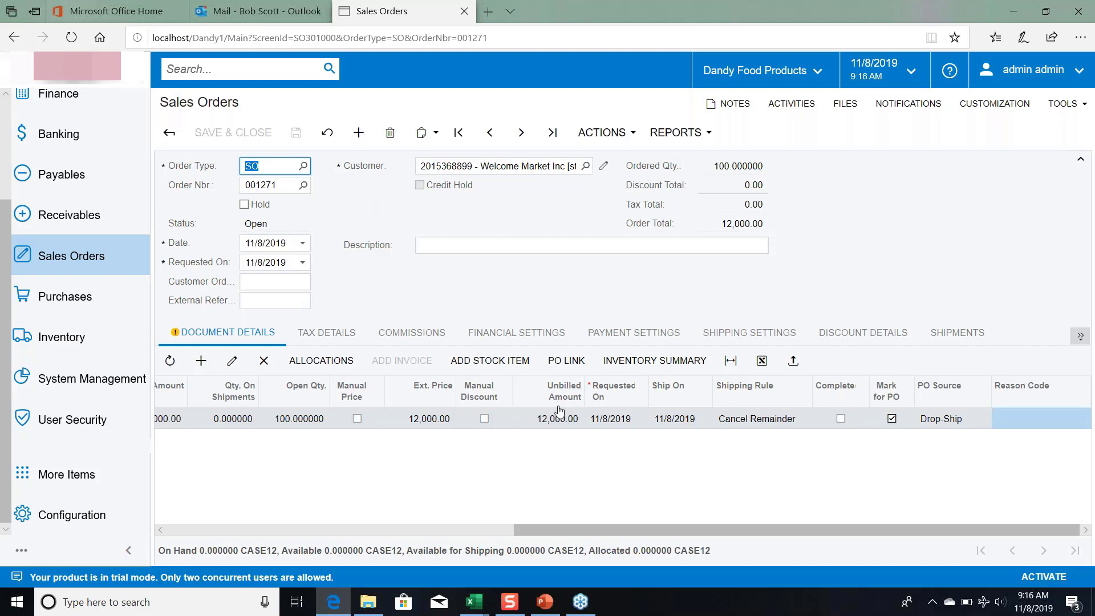
{"action": "mouse_move", "coordinate": [959, 426]}
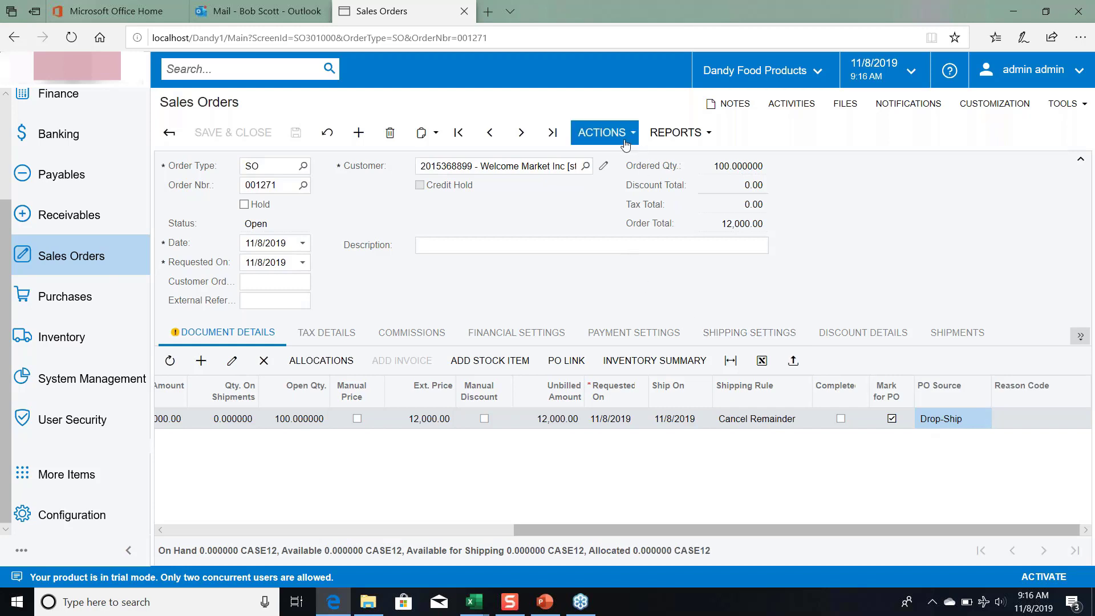
Step: Run Create Purchase Order from Actions for sales order 001271
{"action": "left_click", "coordinate": [604, 132]}
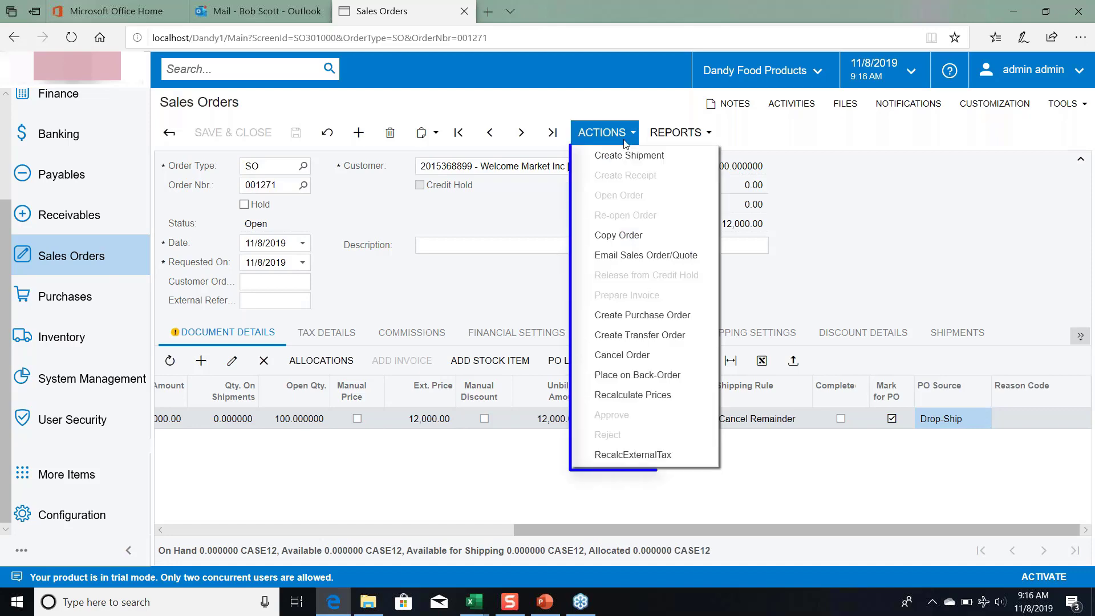
{"action": "mouse_move", "coordinate": [643, 315]}
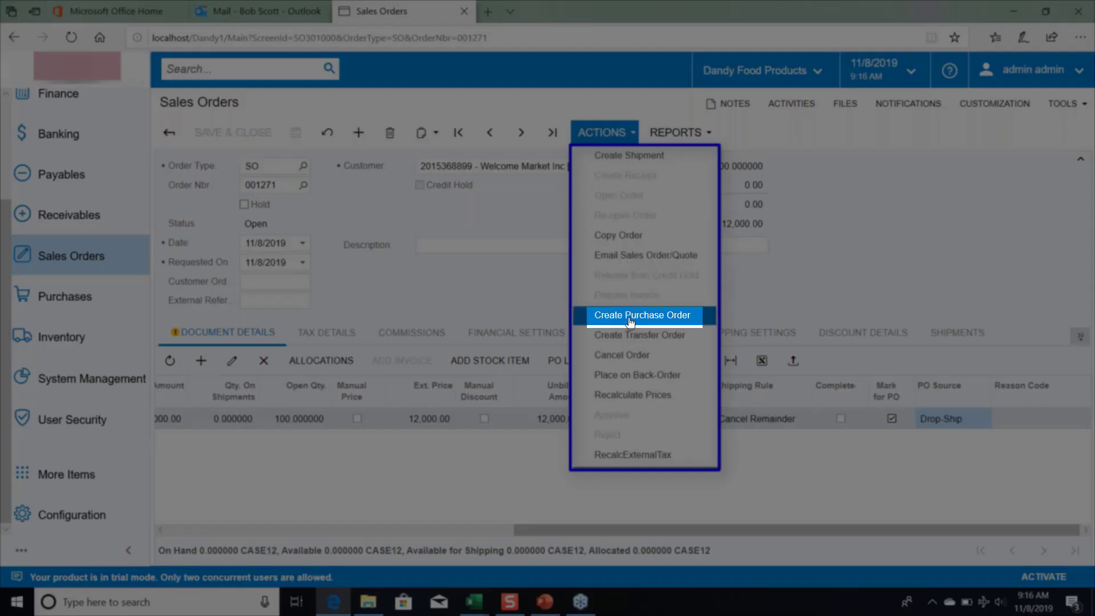
{"action": "left_click", "coordinate": [641, 315]}
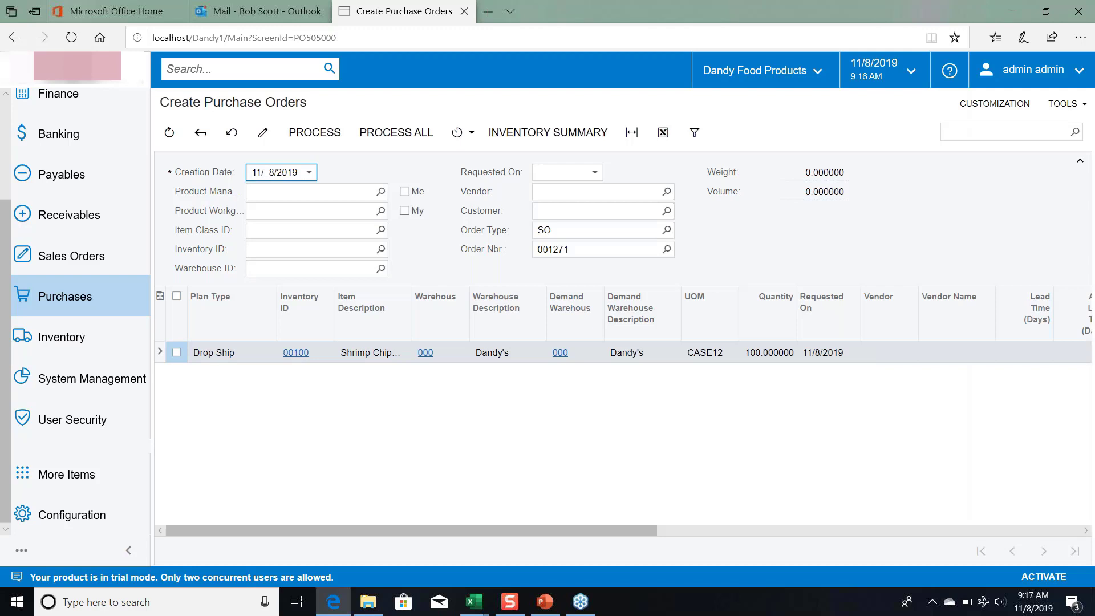
Step: Begin editing the Vendor cell of the drop-ship line
{"action": "left_click", "coordinate": [276, 172]}
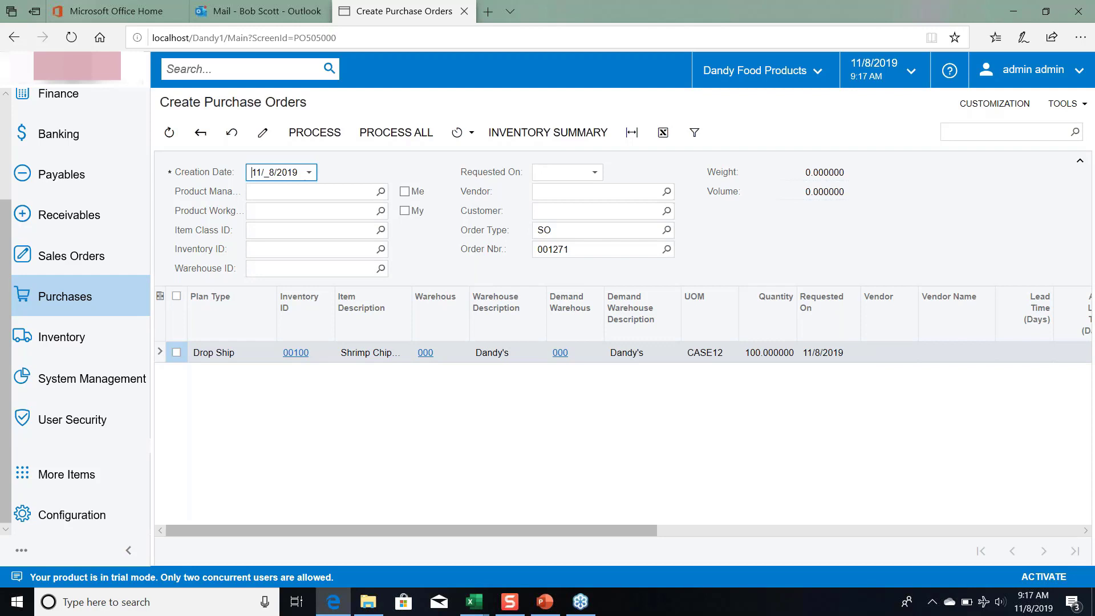
{"action": "mouse_move", "coordinate": [534, 286]}
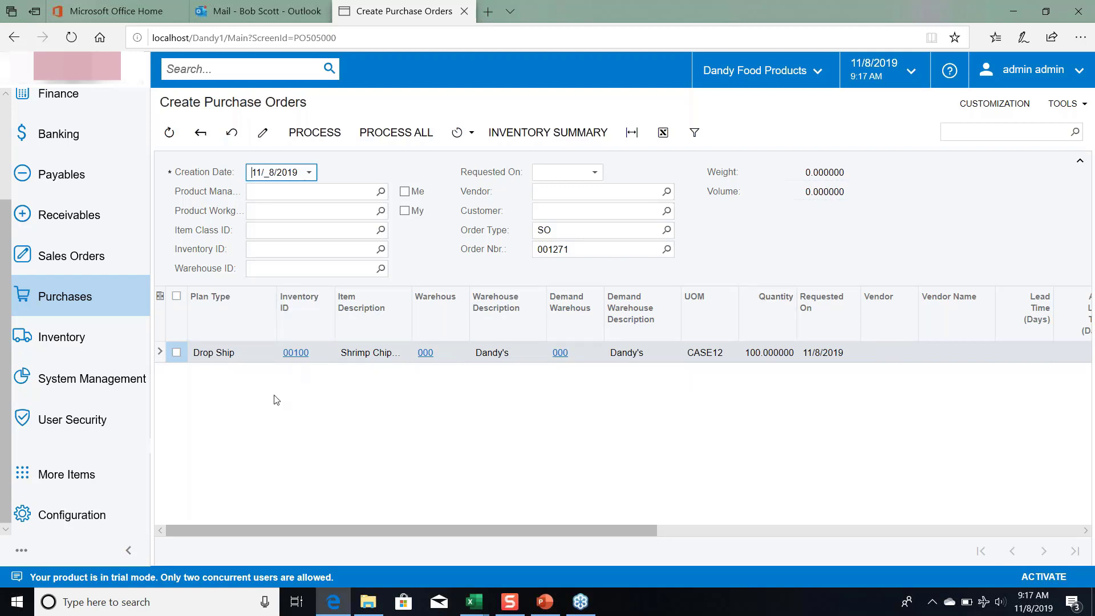
{"action": "mouse_move", "coordinate": [451, 358]}
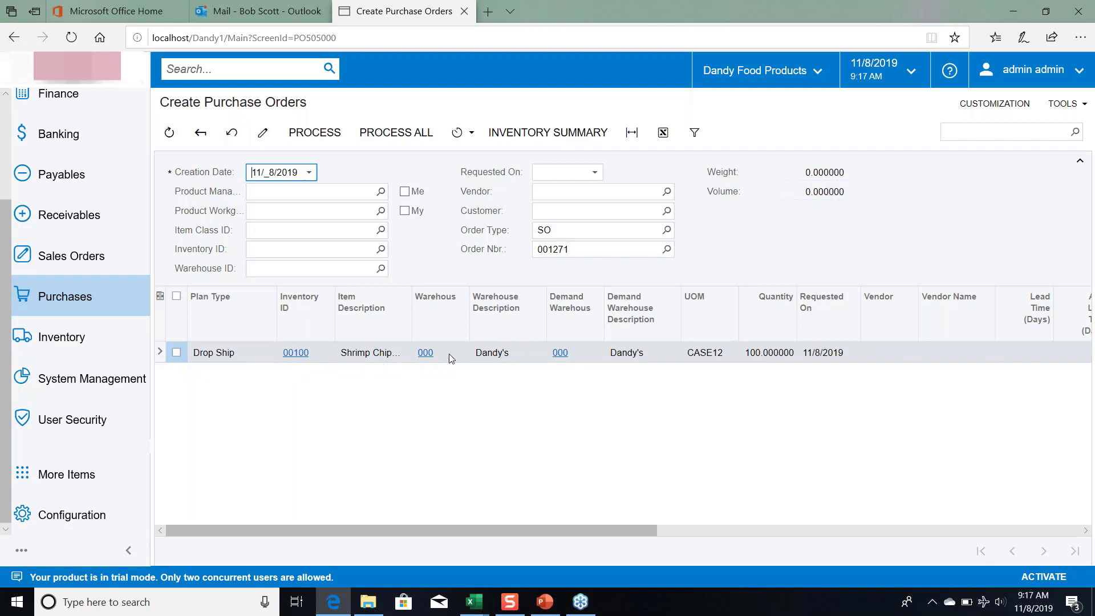
{"action": "mouse_move", "coordinate": [906, 349]}
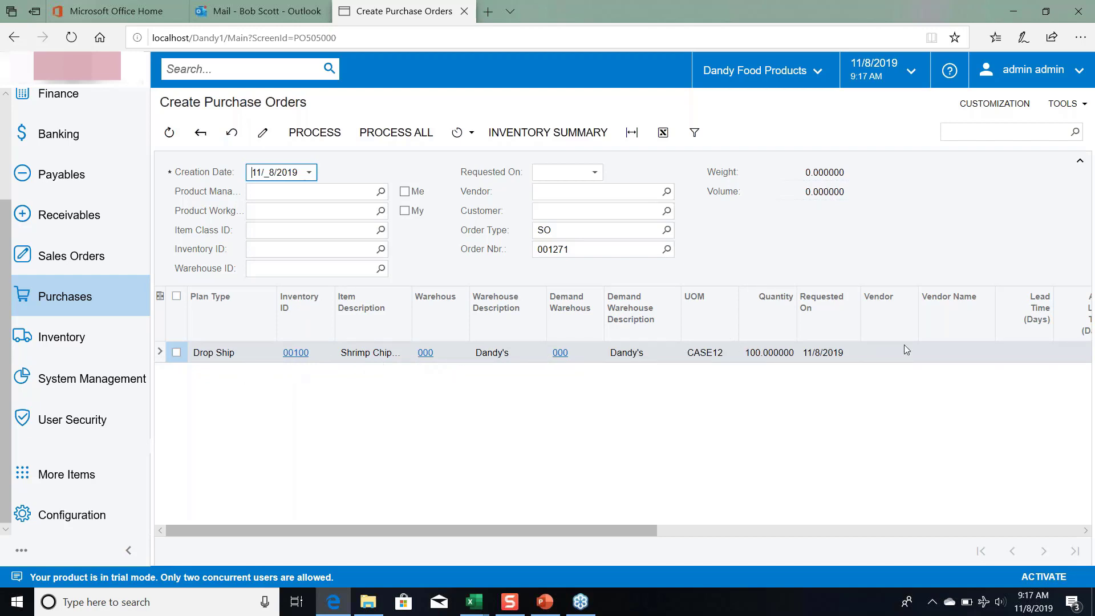
{"action": "left_click", "coordinate": [888, 352]}
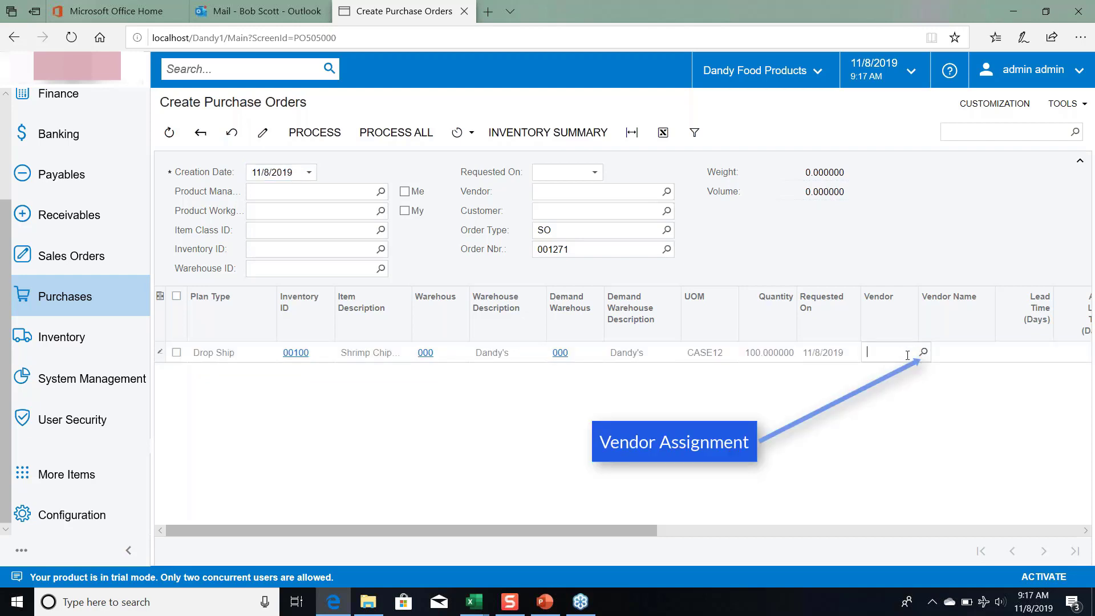
Step: Assign vendor FT-GLOBAL (FT Global Pte. Ltd.) to the drop-ship line
{"action": "left_click", "coordinate": [923, 352]}
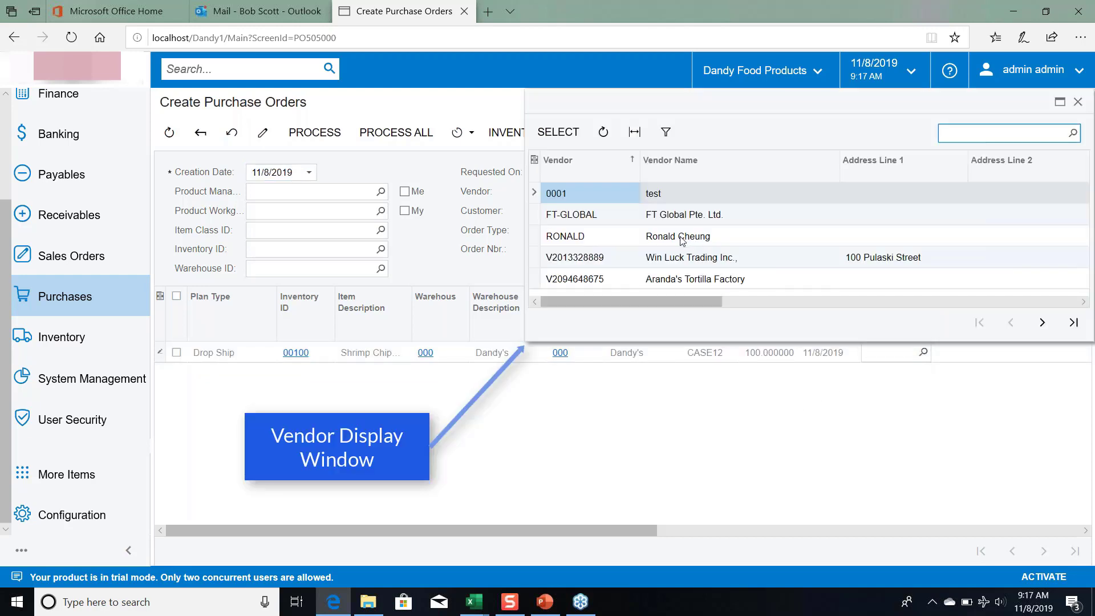
{"action": "left_click", "coordinate": [569, 214]}
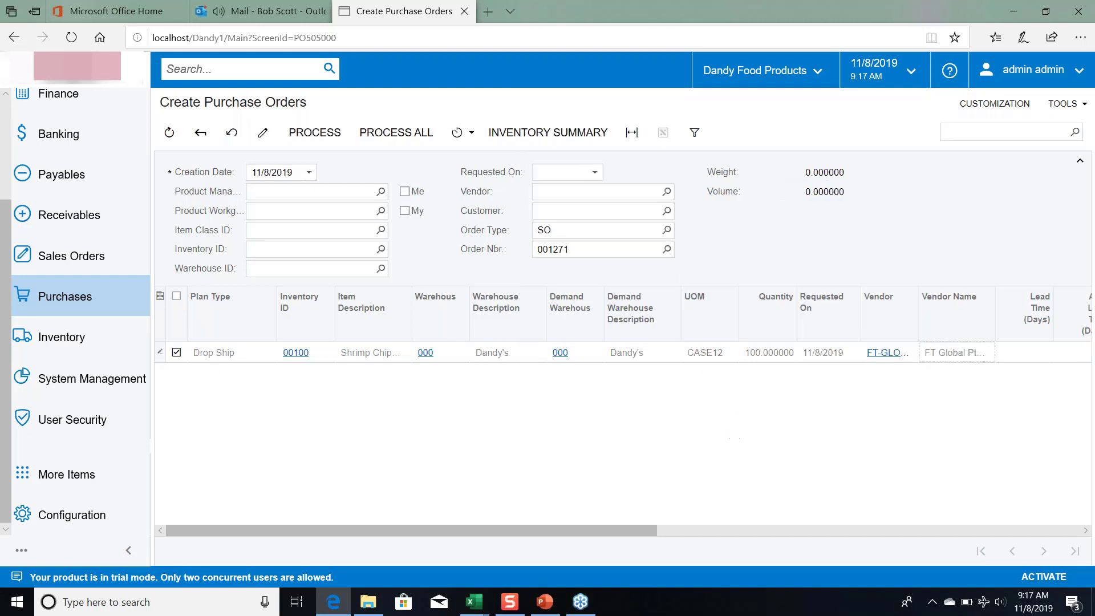
{"action": "mouse_move", "coordinate": [920, 379]}
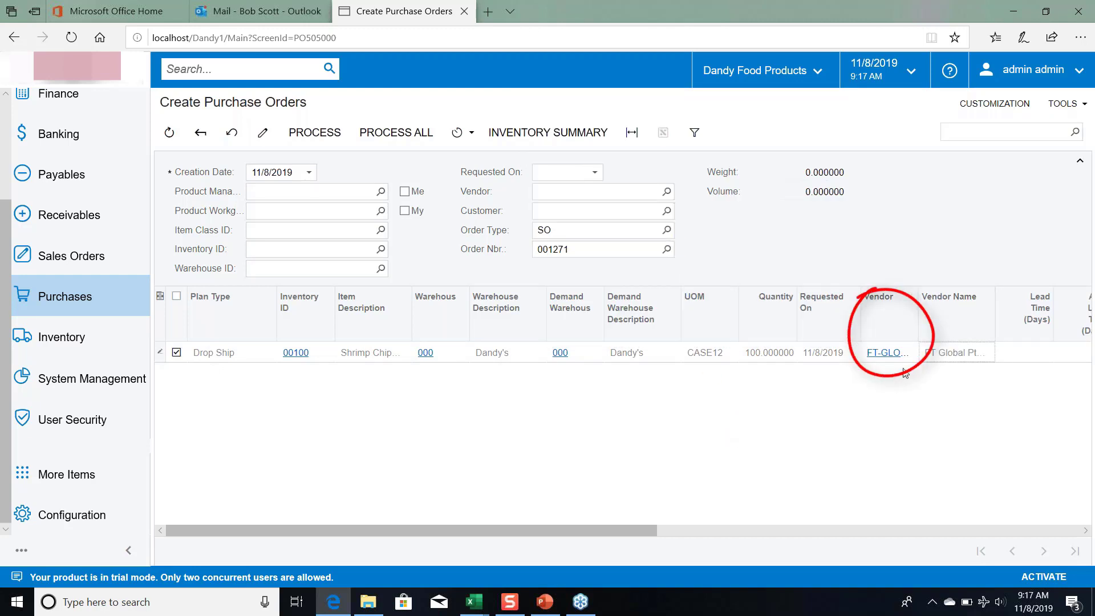
{"action": "mouse_move", "coordinate": [905, 363]}
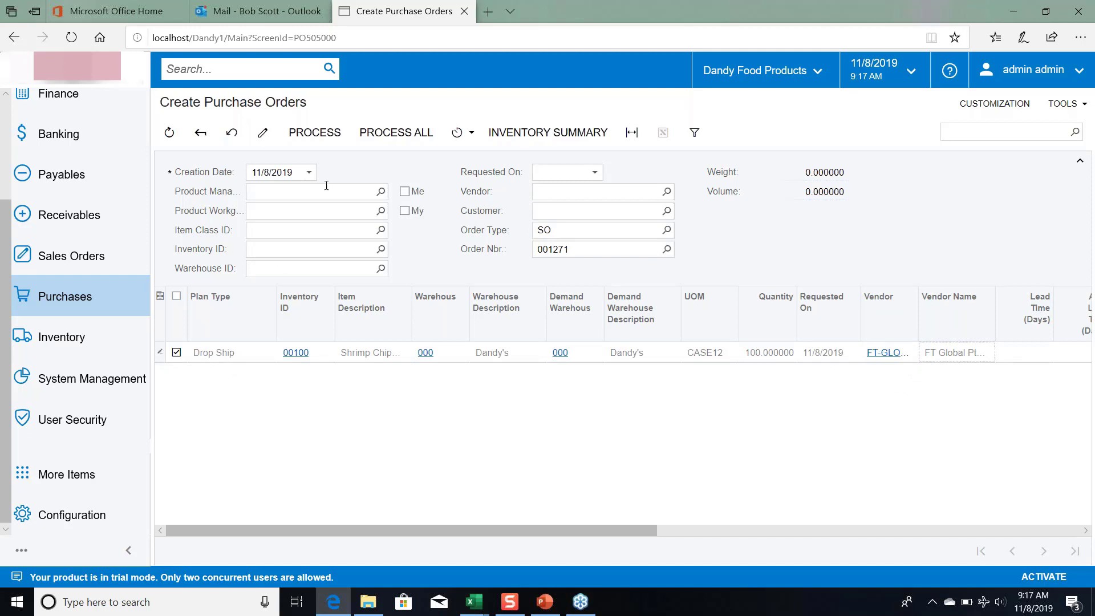
Step: Process the marked line into a drop-ship purchase order and dismiss the progress dialog
{"action": "left_click", "coordinate": [313, 132]}
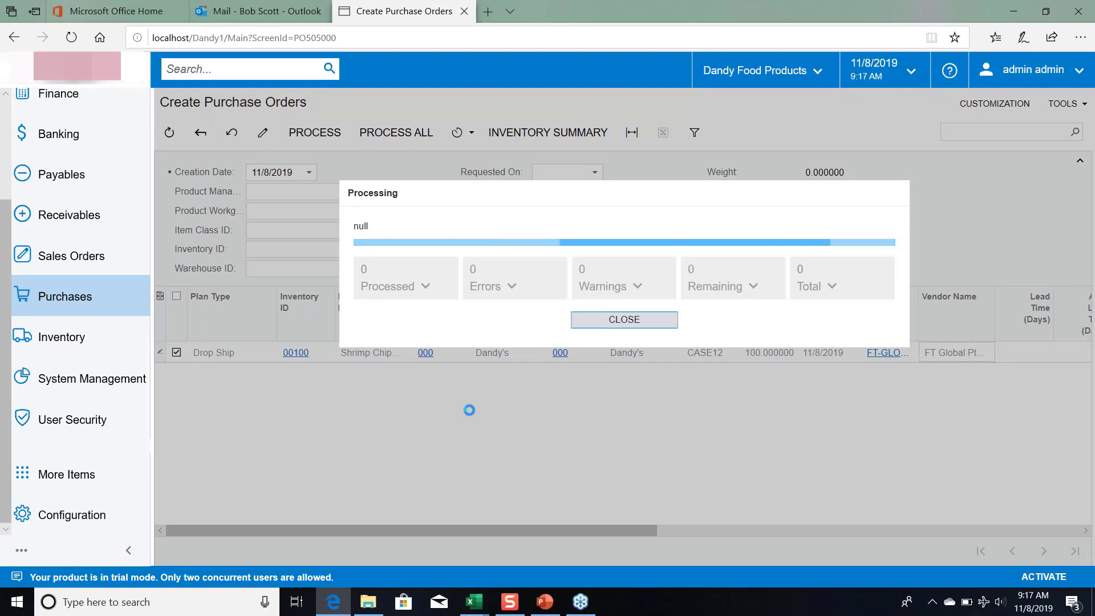
{"action": "left_click", "coordinate": [623, 320]}
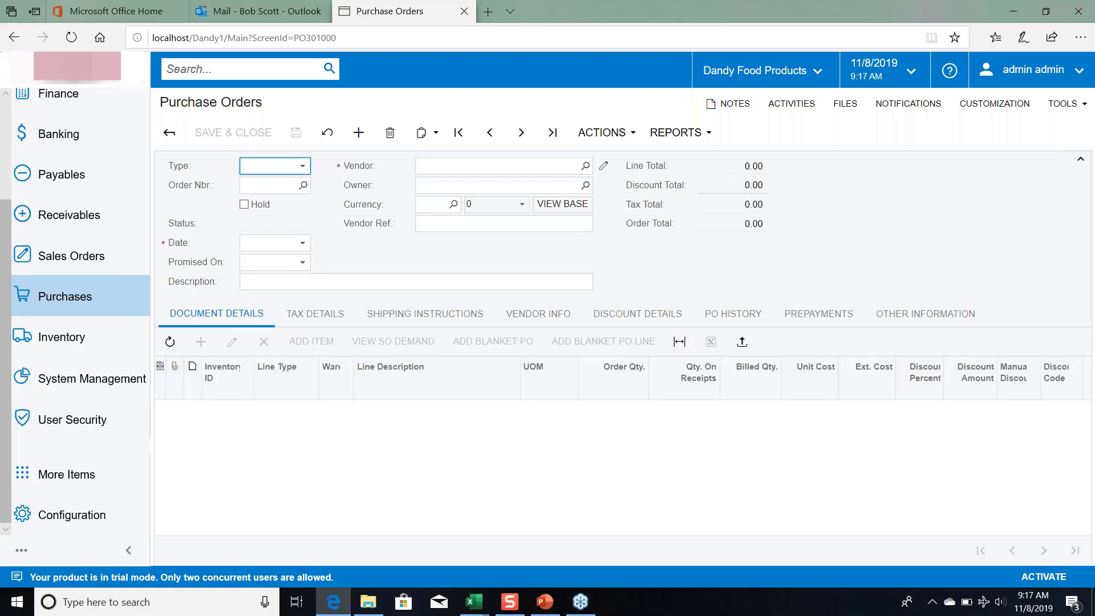
Step: Load purchase order 001014 and review its SO demand from sales order 001271
{"action": "left_click", "coordinate": [521, 132]}
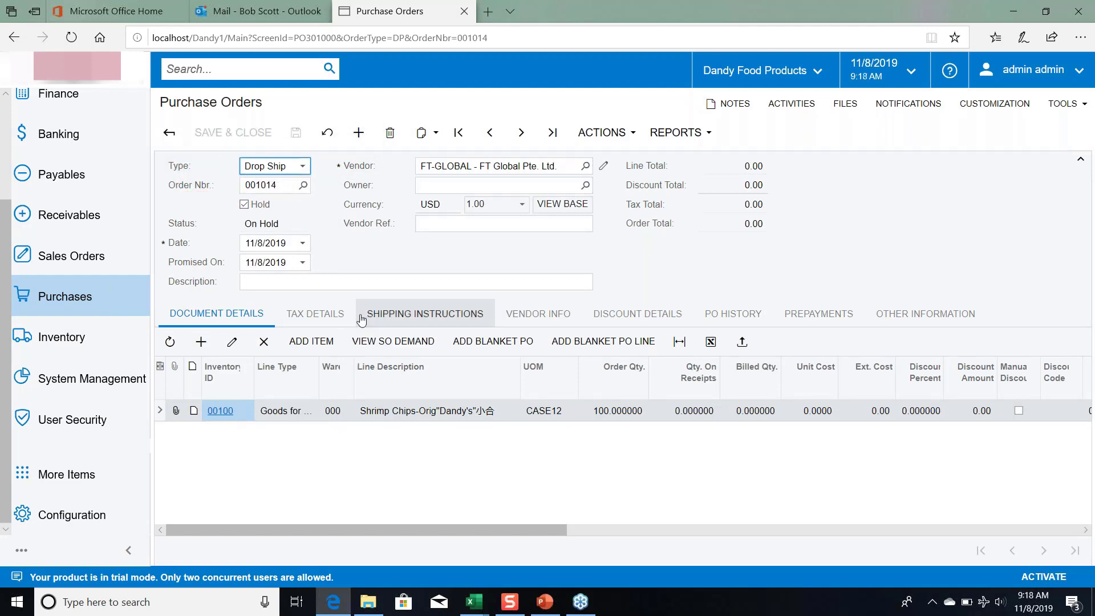
{"action": "mouse_move", "coordinate": [352, 303]}
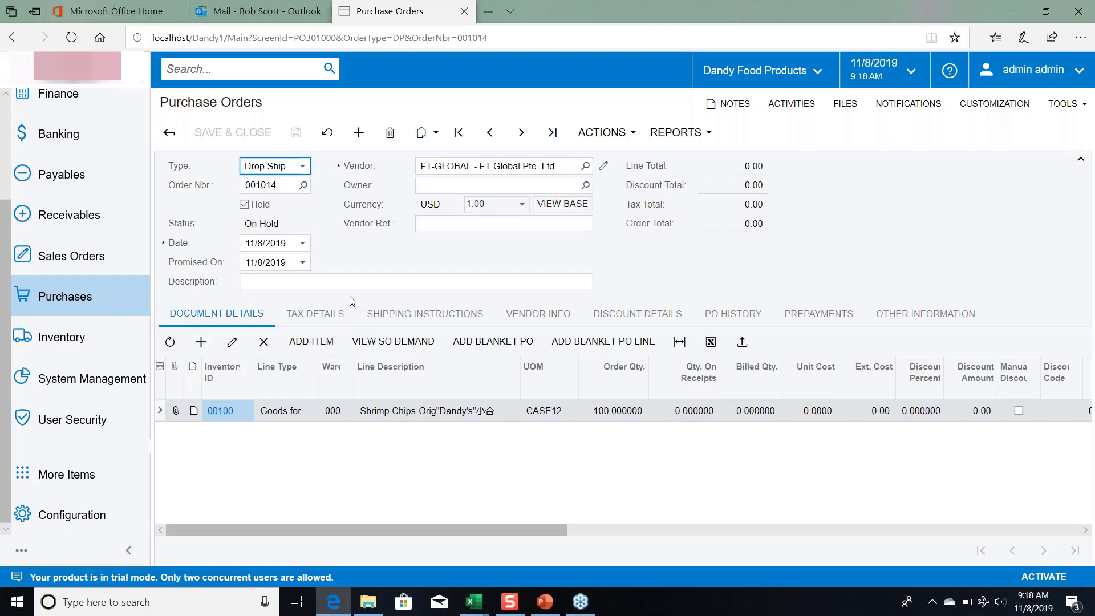
{"action": "mouse_move", "coordinate": [412, 424]}
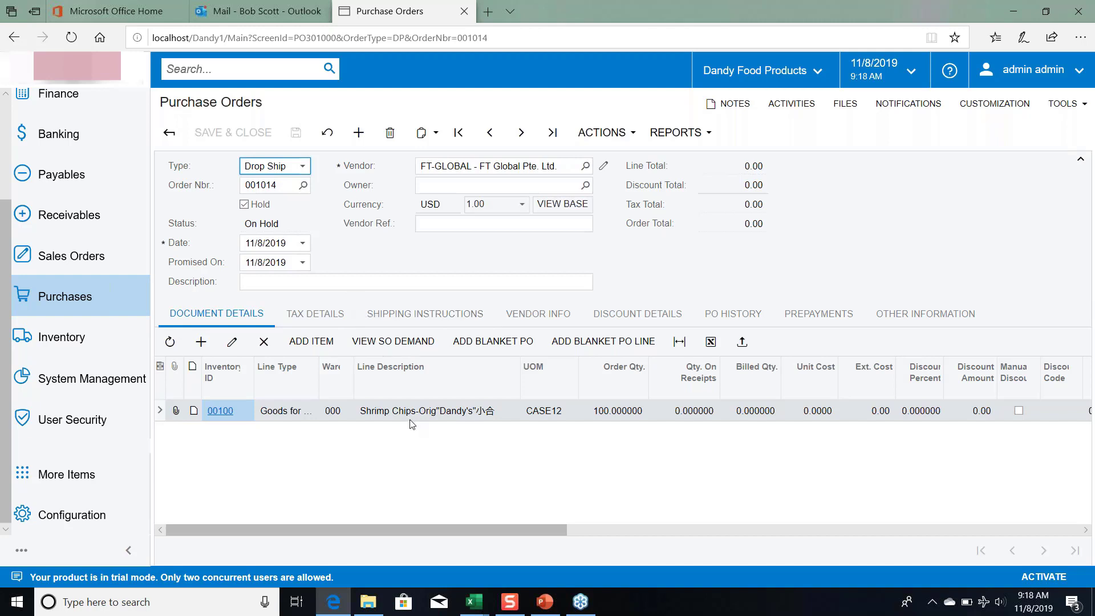
{"action": "mouse_move", "coordinate": [393, 341]}
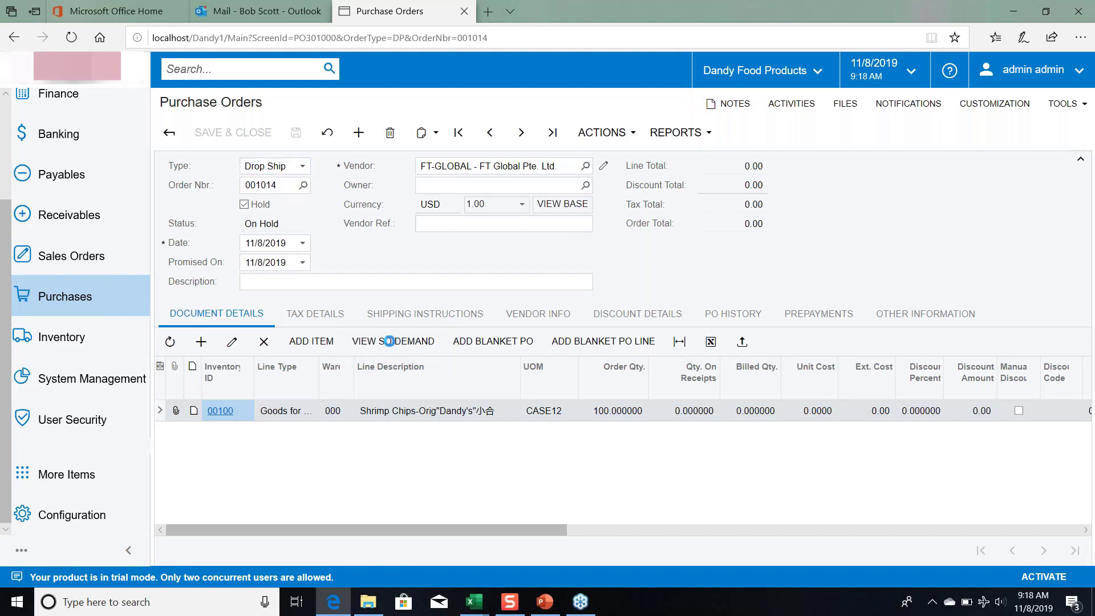
{"action": "left_click", "coordinate": [393, 341]}
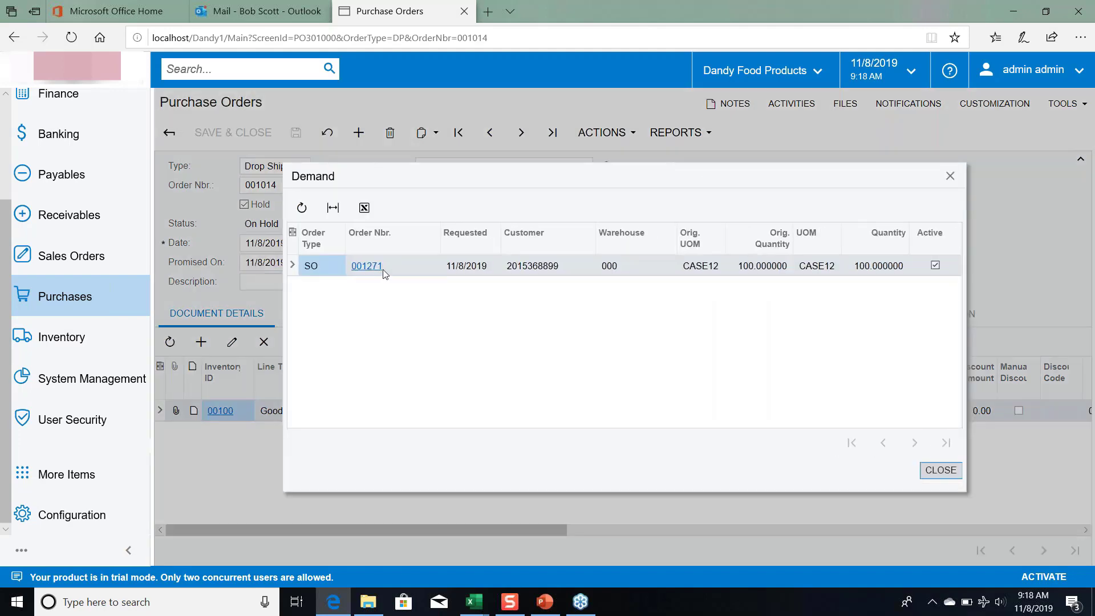
{"action": "left_click", "coordinate": [366, 265]}
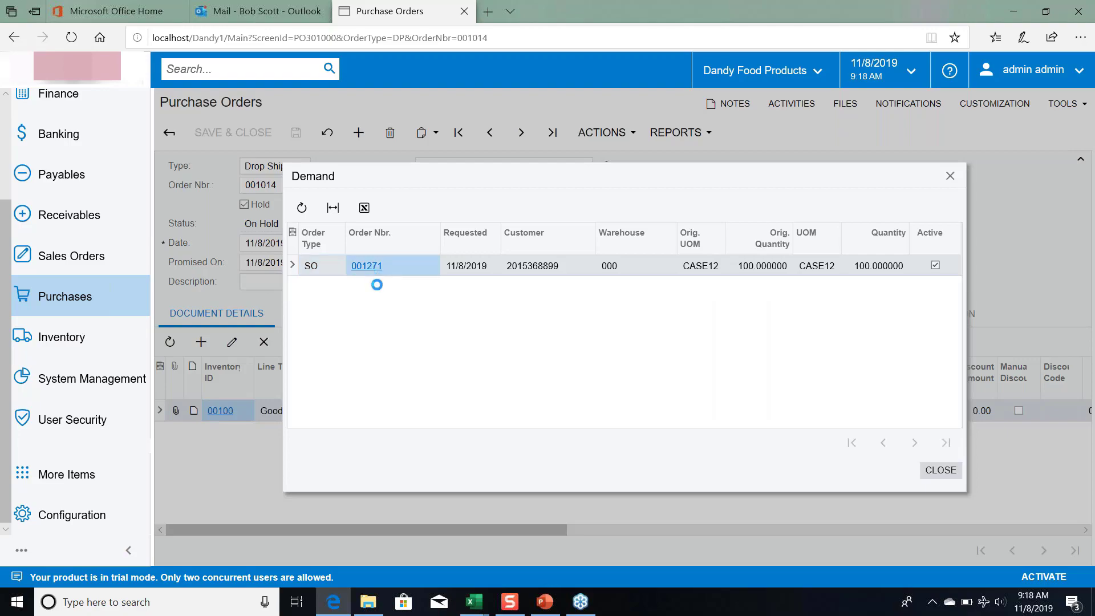
{"action": "left_click", "coordinate": [366, 266]}
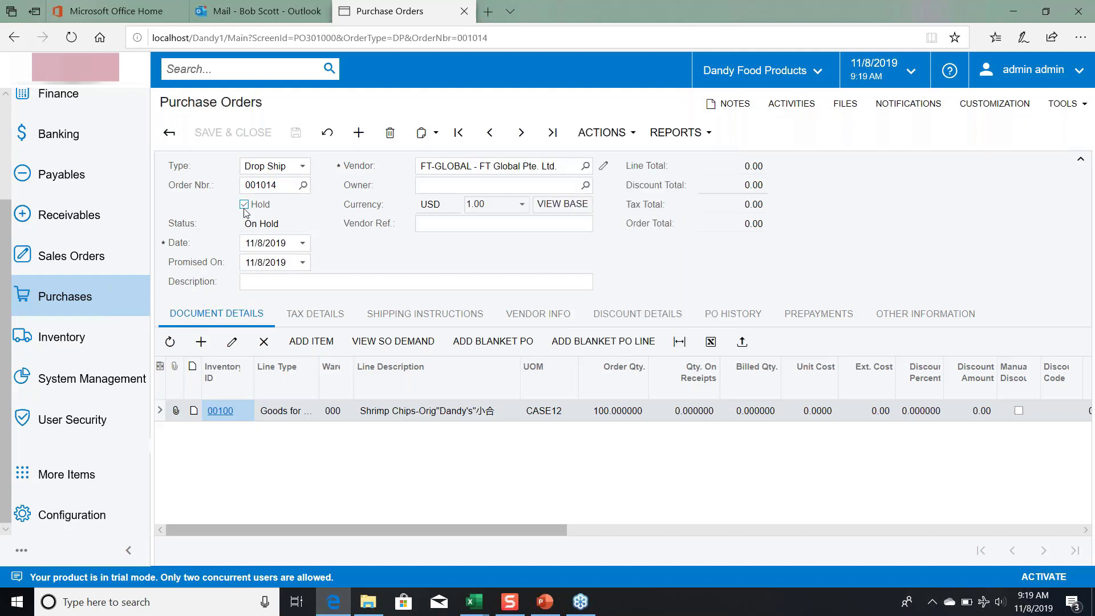
Step: Clear Hold on PO 001014, tick Don't Print and Don't Email under Other Information, and save it as Open
{"action": "left_click", "coordinate": [244, 204]}
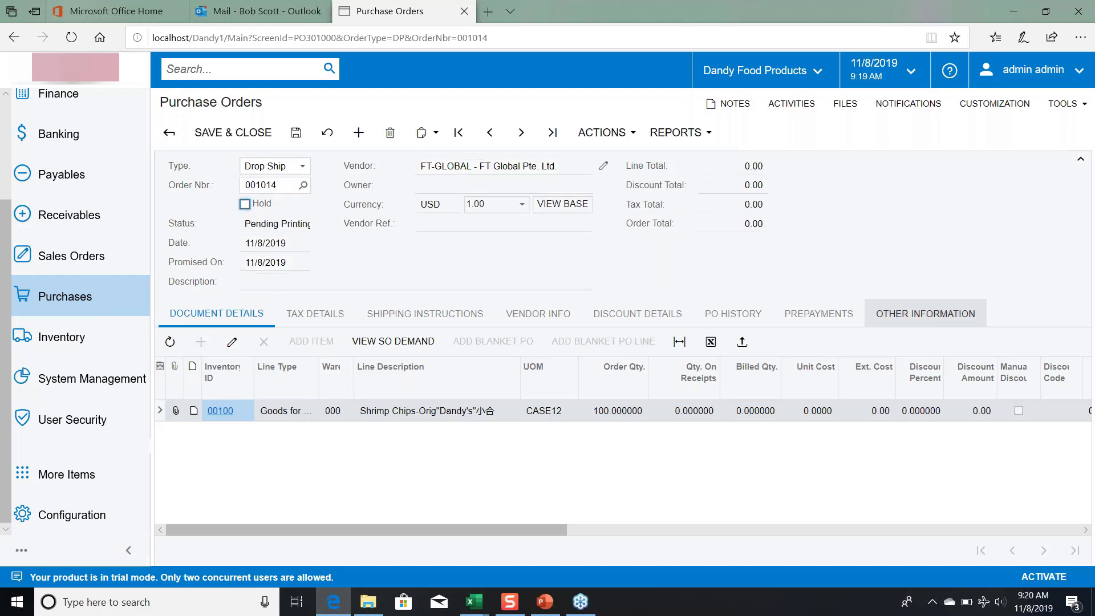
{"action": "left_click", "coordinate": [924, 314]}
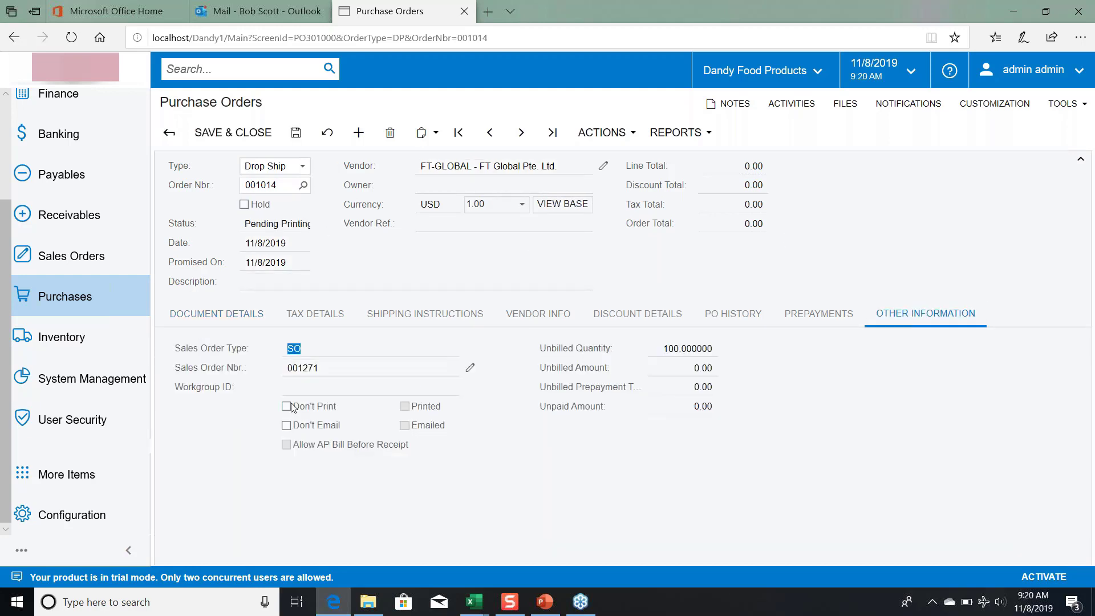
{"action": "left_click", "coordinate": [287, 406]}
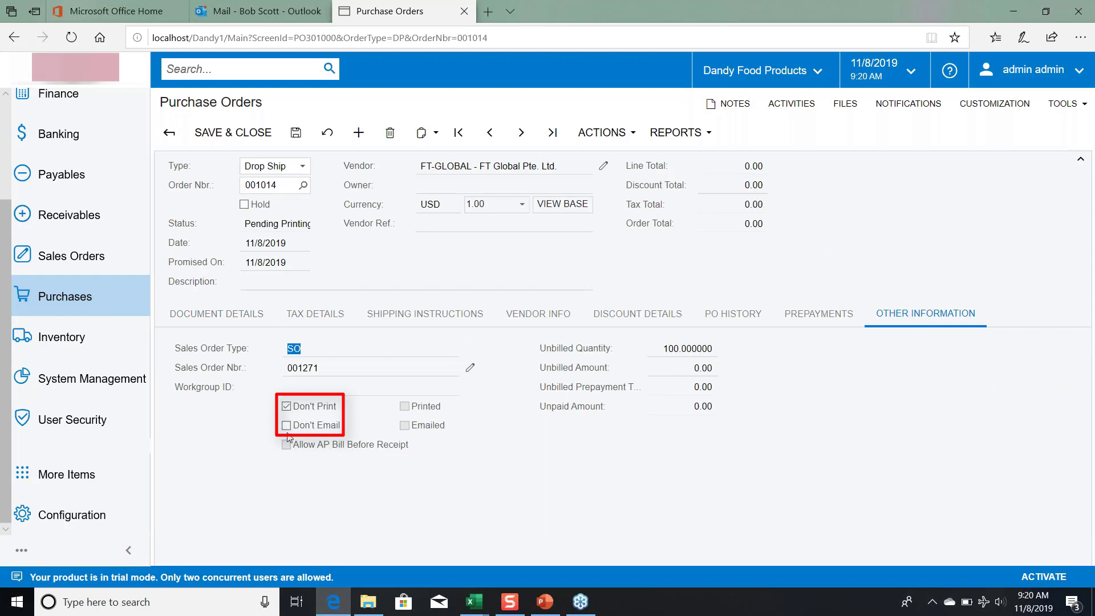
{"action": "left_click", "coordinate": [288, 425]}
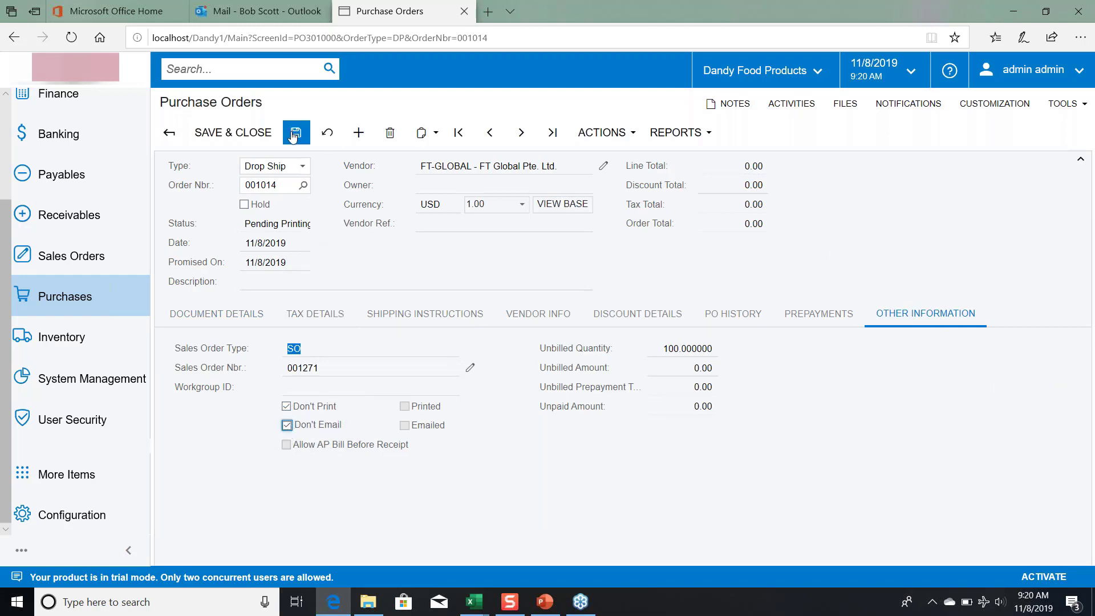
{"action": "left_click", "coordinate": [295, 132]}
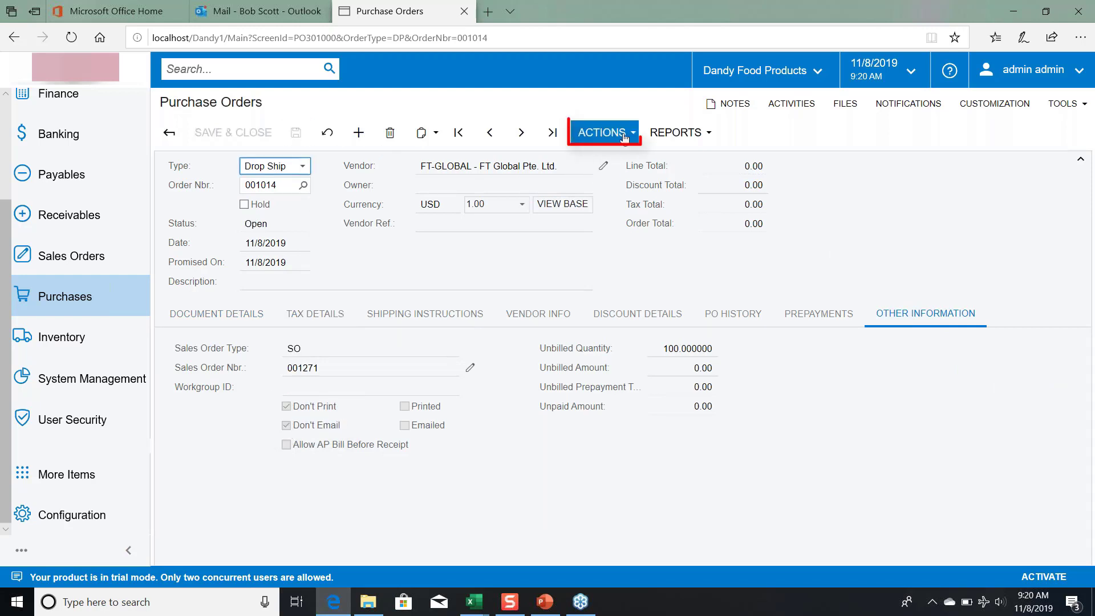
{"action": "left_click", "coordinate": [602, 132]}
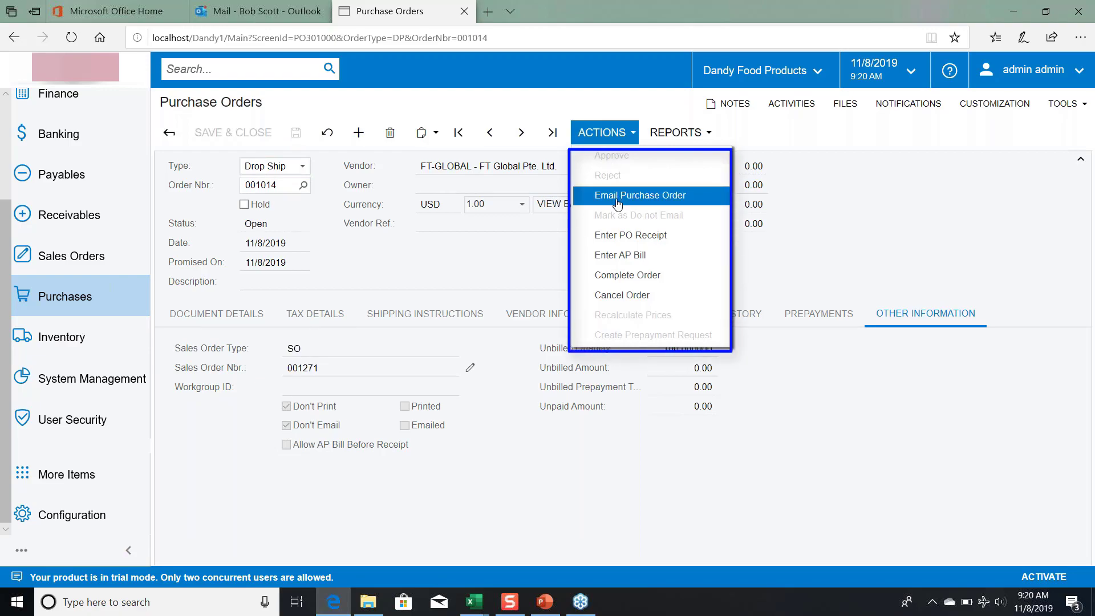
{"action": "mouse_move", "coordinate": [630, 235]}
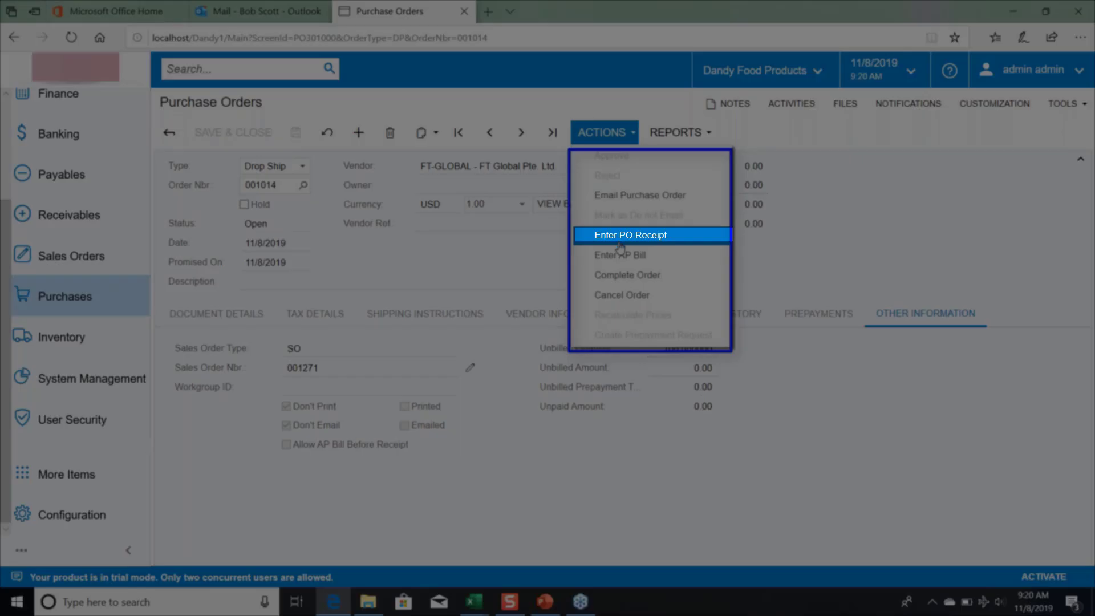
Step: Enter a PO receipt for the order, clear its Hold flag and release it as receipt 000014
{"action": "left_click", "coordinate": [630, 235]}
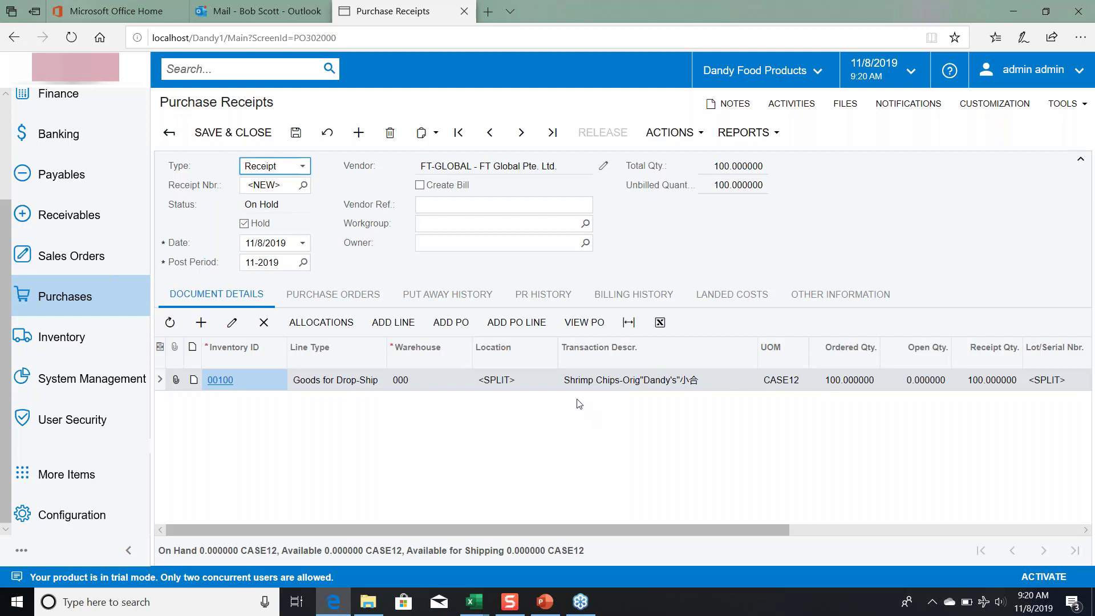
{"action": "mouse_move", "coordinate": [557, 234]}
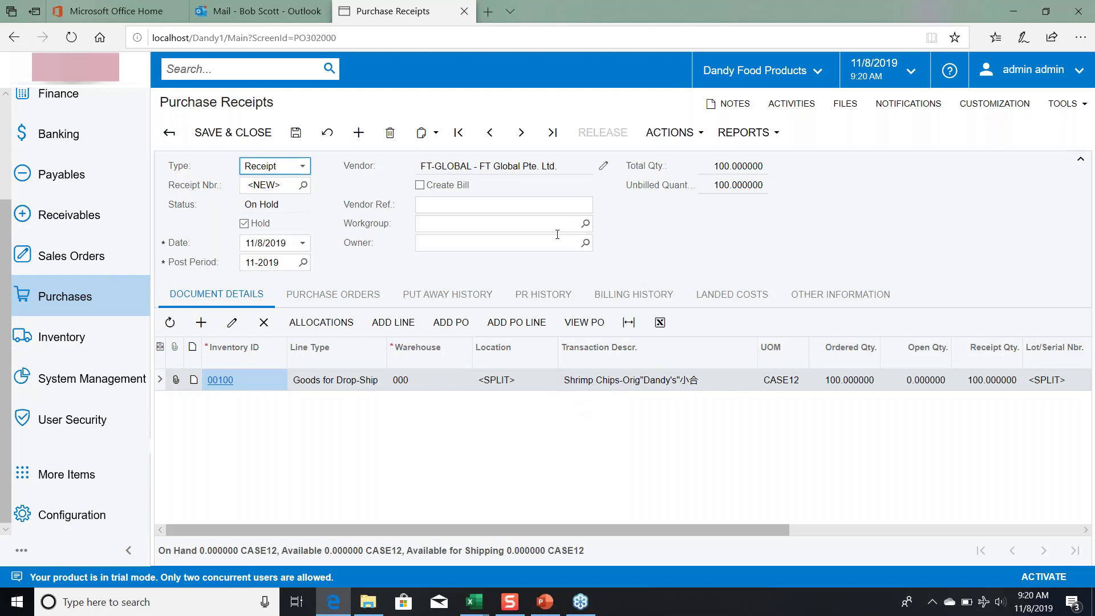
{"action": "left_click", "coordinate": [245, 222]}
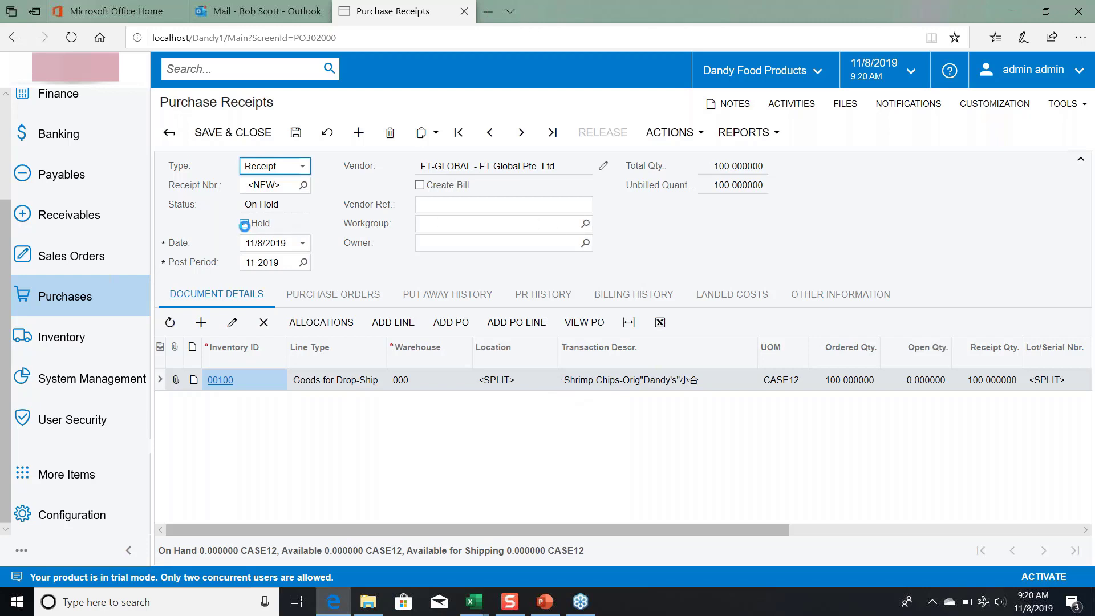
{"action": "left_click", "coordinate": [244, 223]}
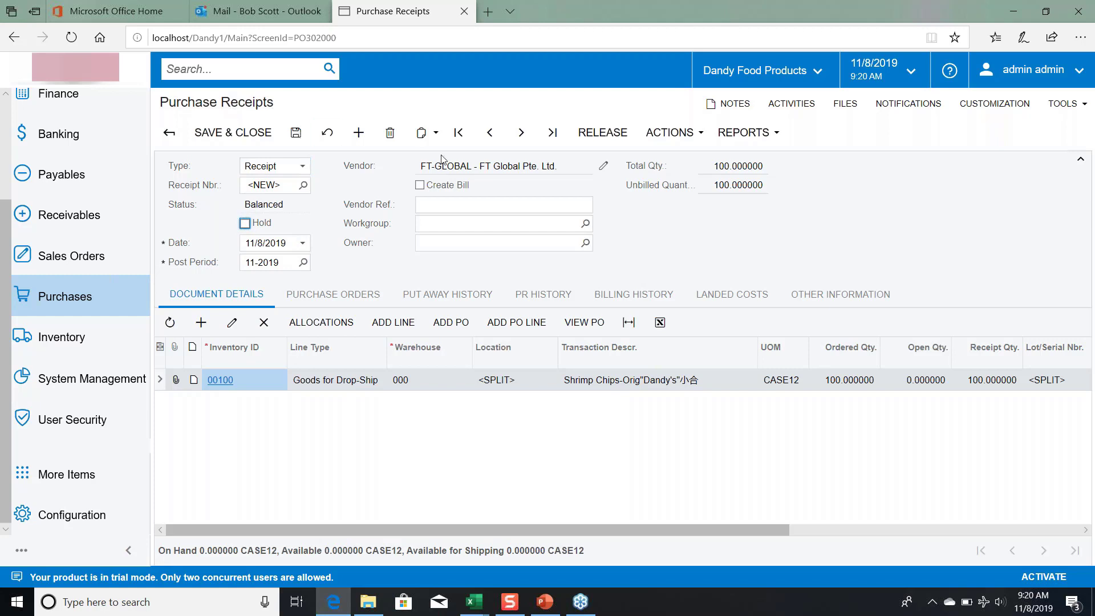
{"action": "left_click", "coordinate": [601, 133]}
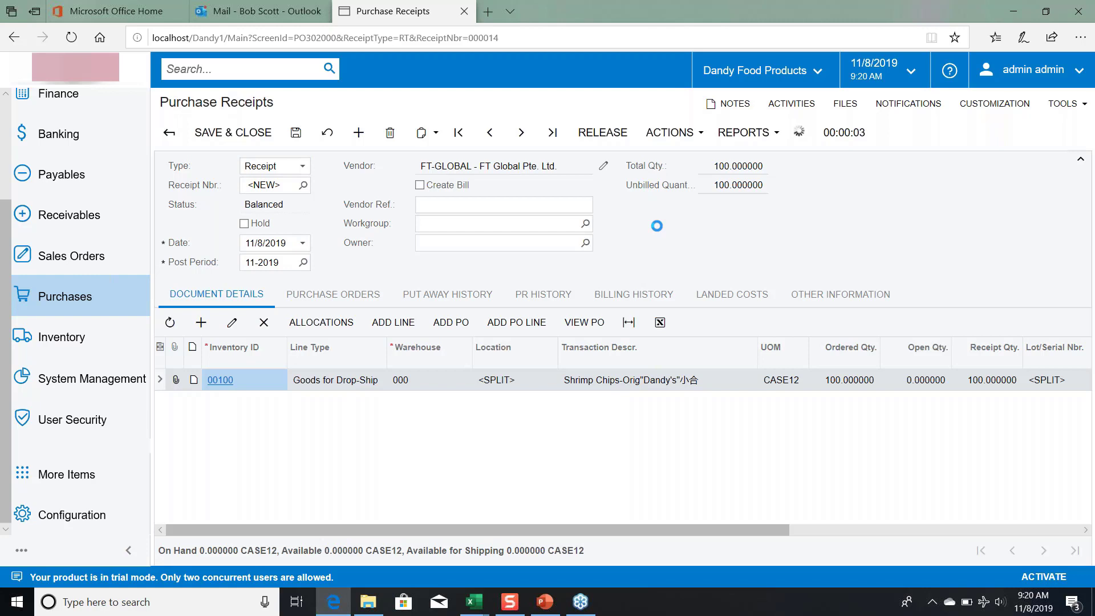
{"action": "left_click", "coordinate": [601, 132]}
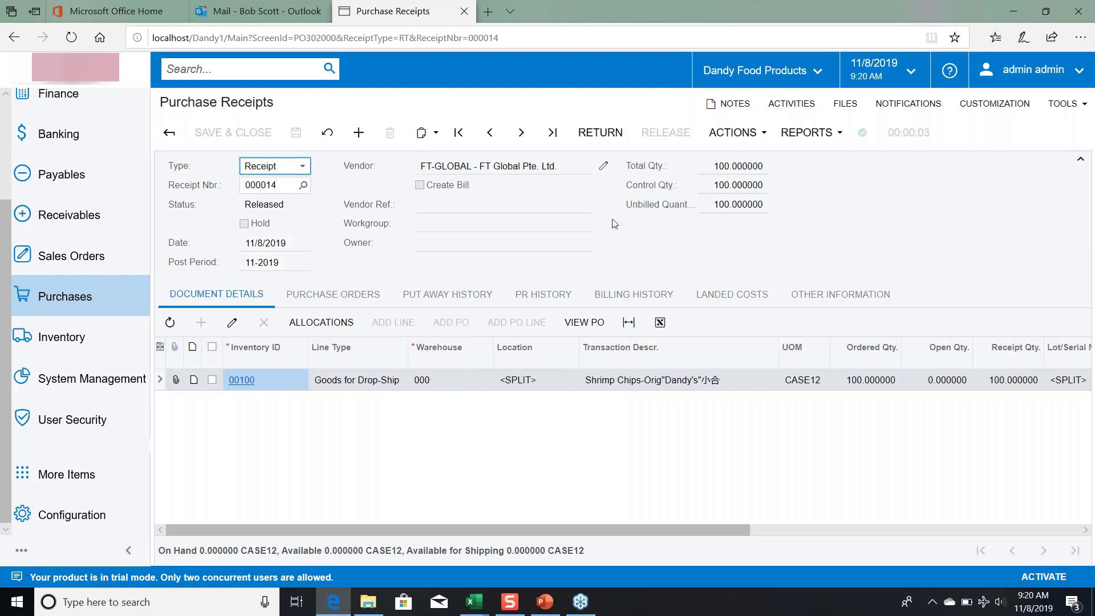
{"action": "left_click", "coordinate": [333, 294]}
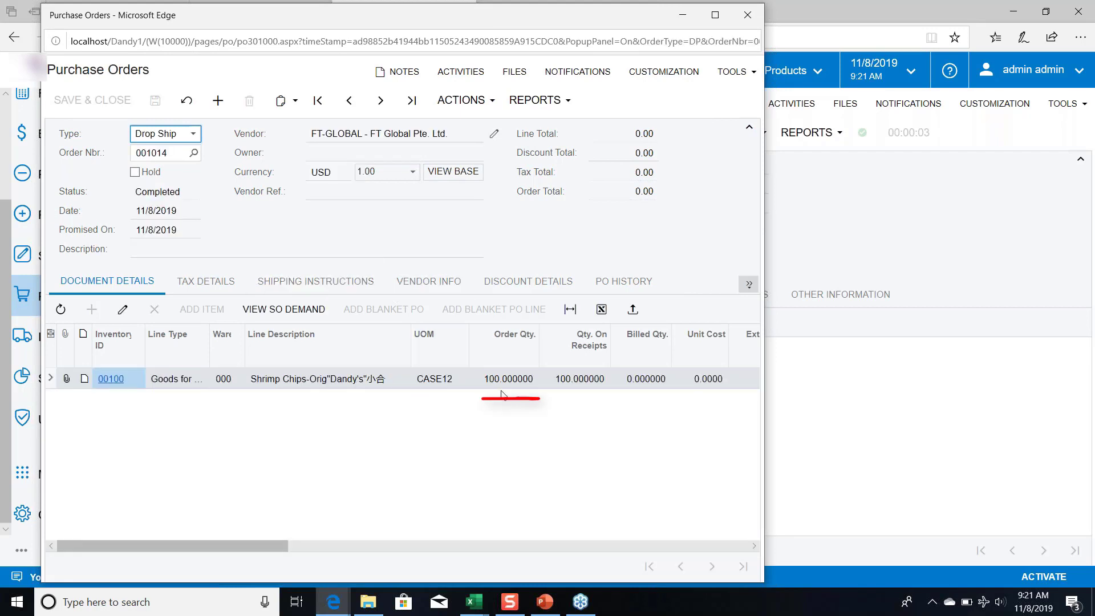
{"action": "mouse_move", "coordinate": [593, 382]}
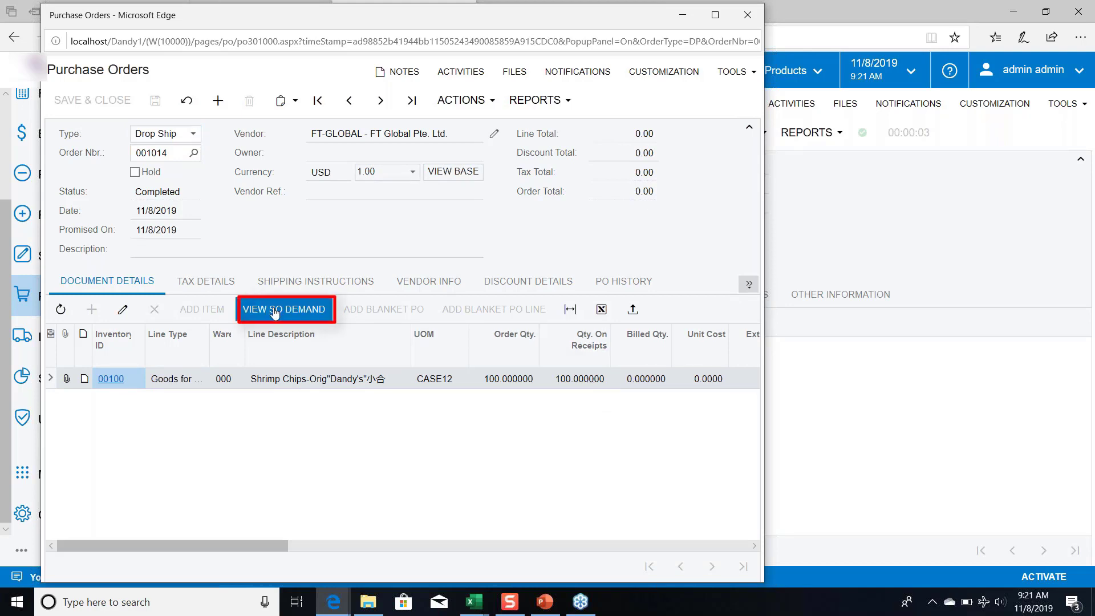
Step: View the SO demand behind PO 001014's line and follow it to sales order 001271
{"action": "left_click", "coordinate": [285, 310]}
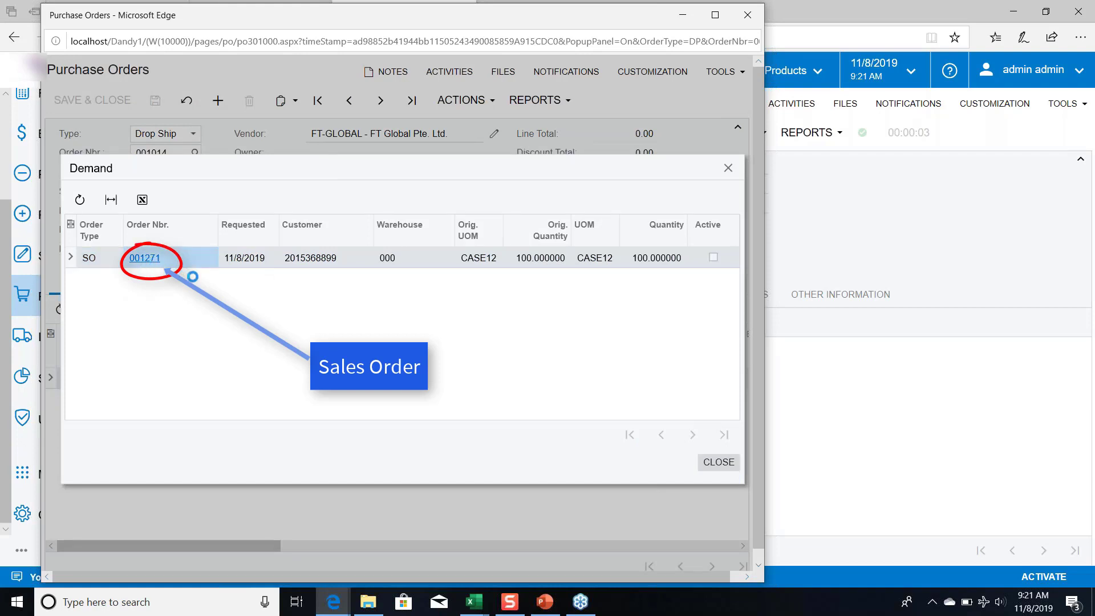
{"action": "left_click", "coordinate": [145, 257]}
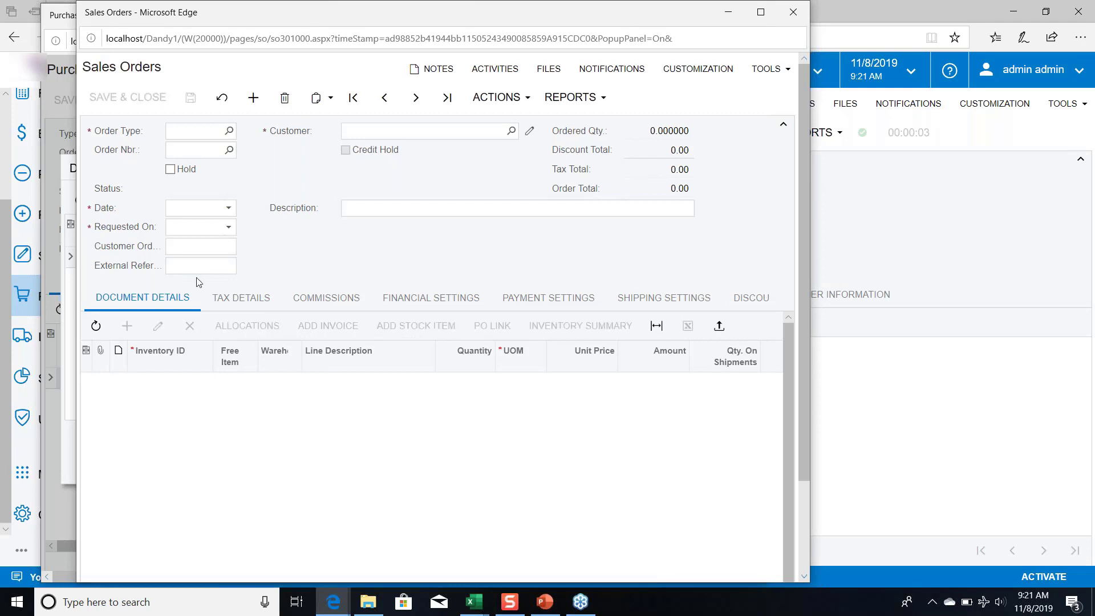
Step: Load sales order 001271 and show its Shipments, now listing the auto-generated drop-shipment of 1,200
{"action": "left_click", "coordinate": [199, 131]}
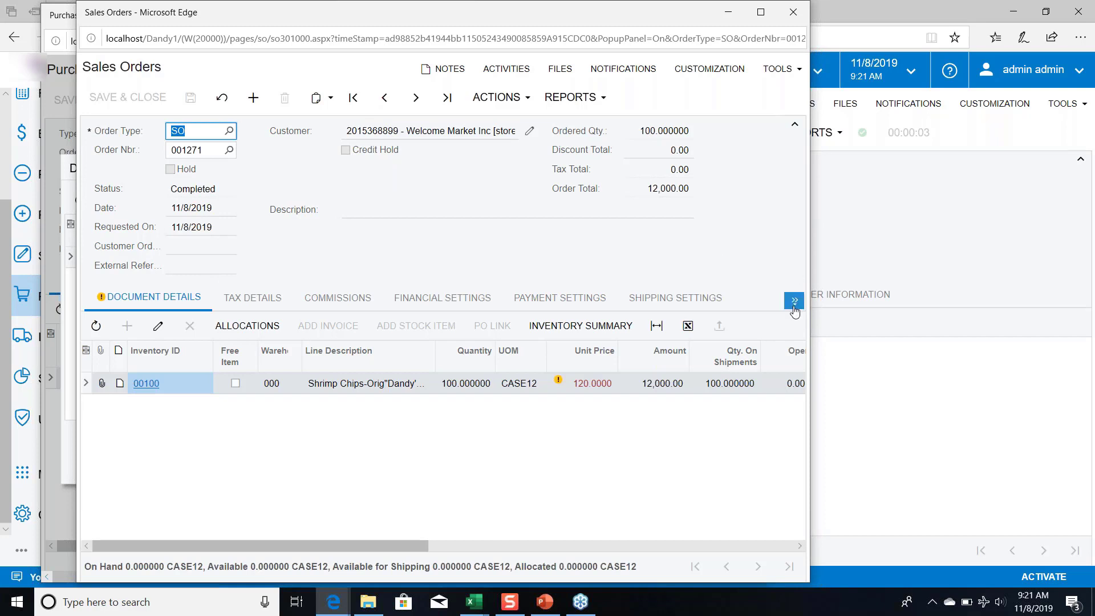
{"action": "left_click", "coordinate": [794, 302]}
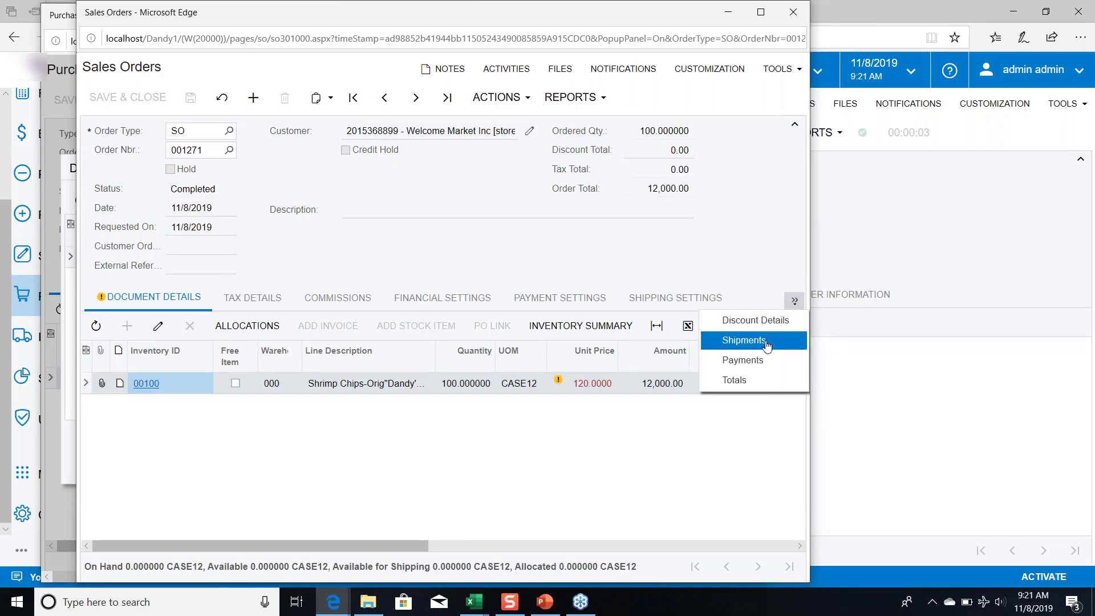
{"action": "left_click", "coordinate": [743, 340]}
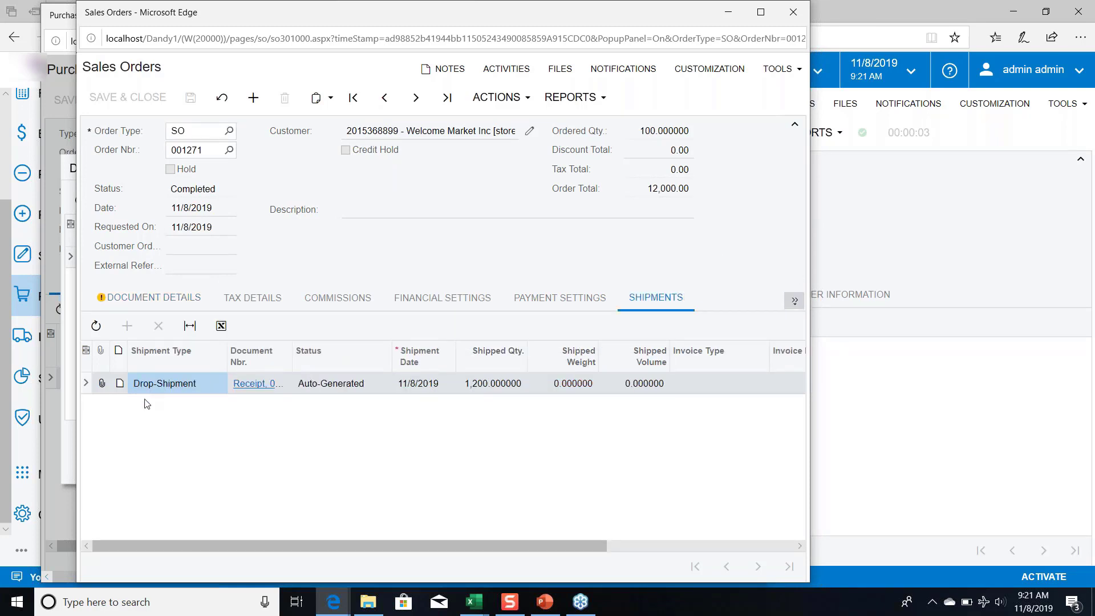
{"action": "mouse_move", "coordinate": [180, 398]}
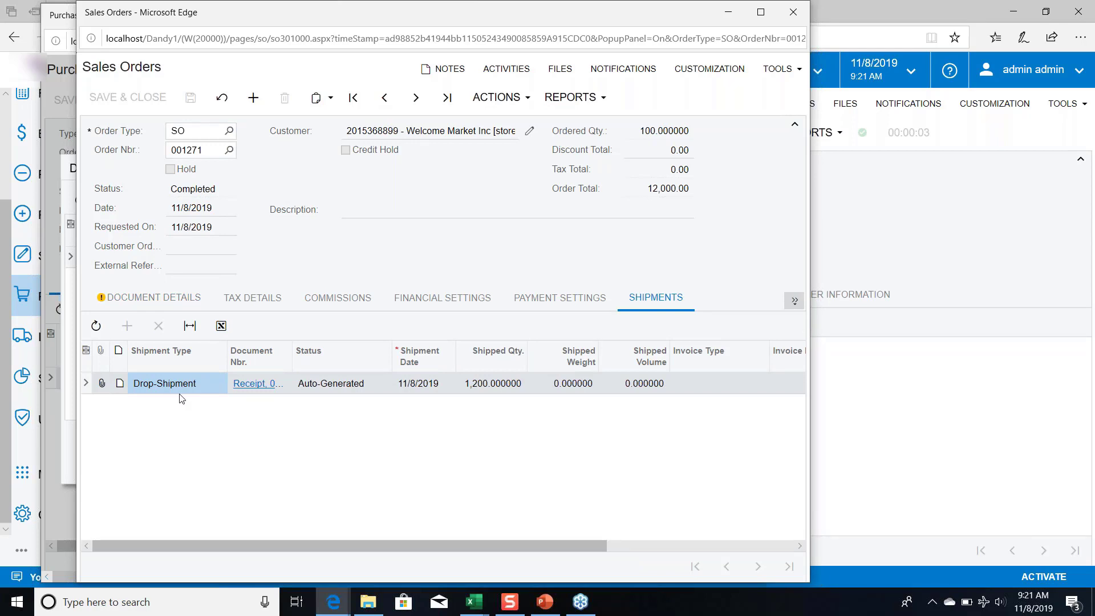
{"action": "mouse_move", "coordinate": [195, 399]}
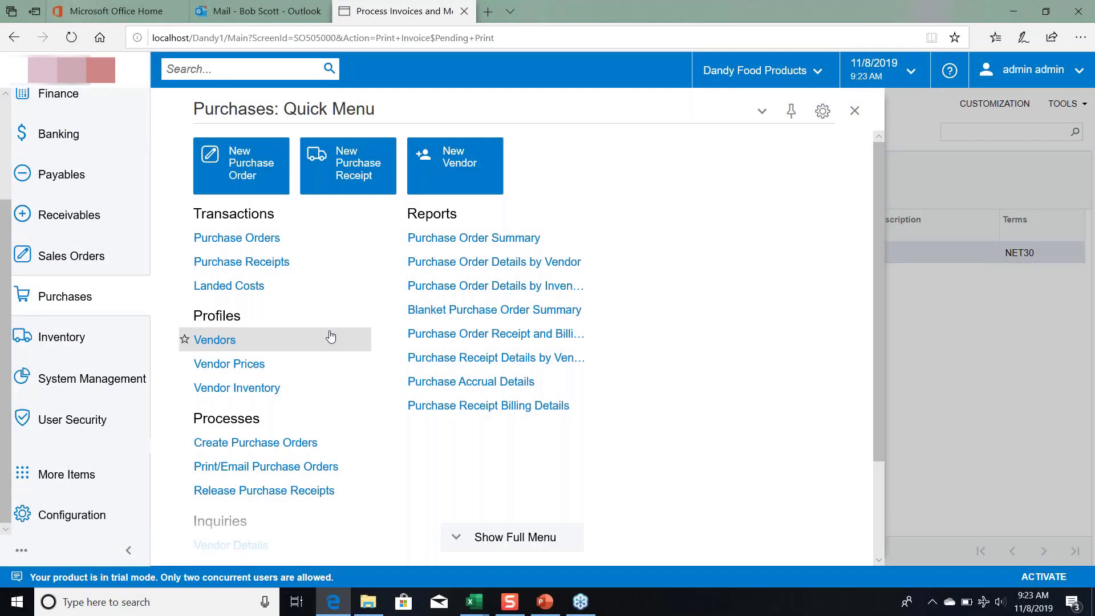
{"action": "mouse_move", "coordinate": [310, 317]}
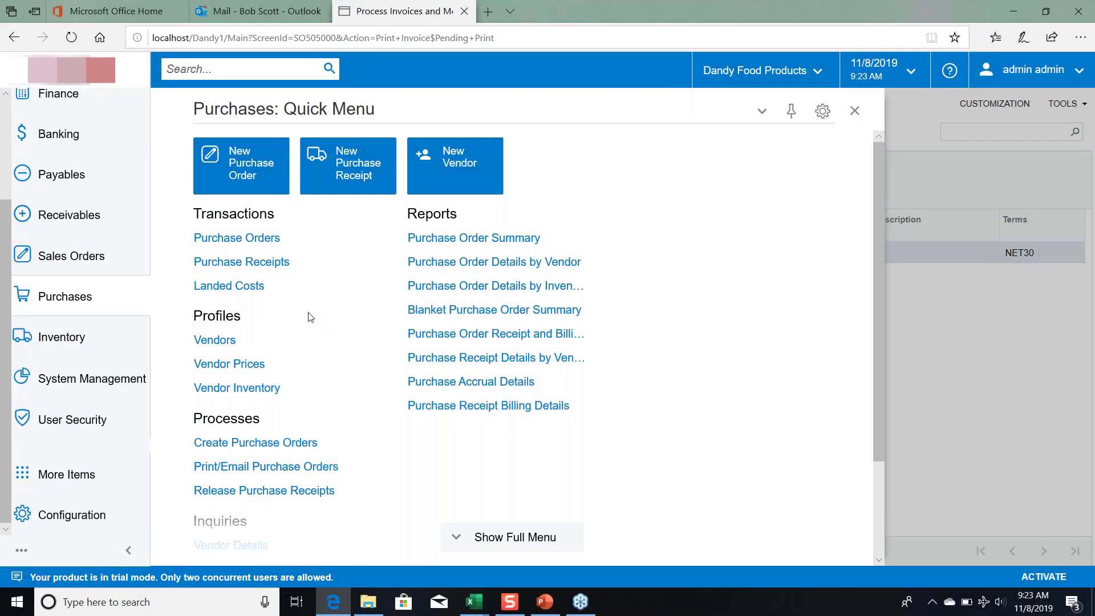
Step: Go to Process Shipments from the Sales Orders workspace, listing receipt 000014 as Receipted
{"action": "left_click", "coordinate": [73, 255]}
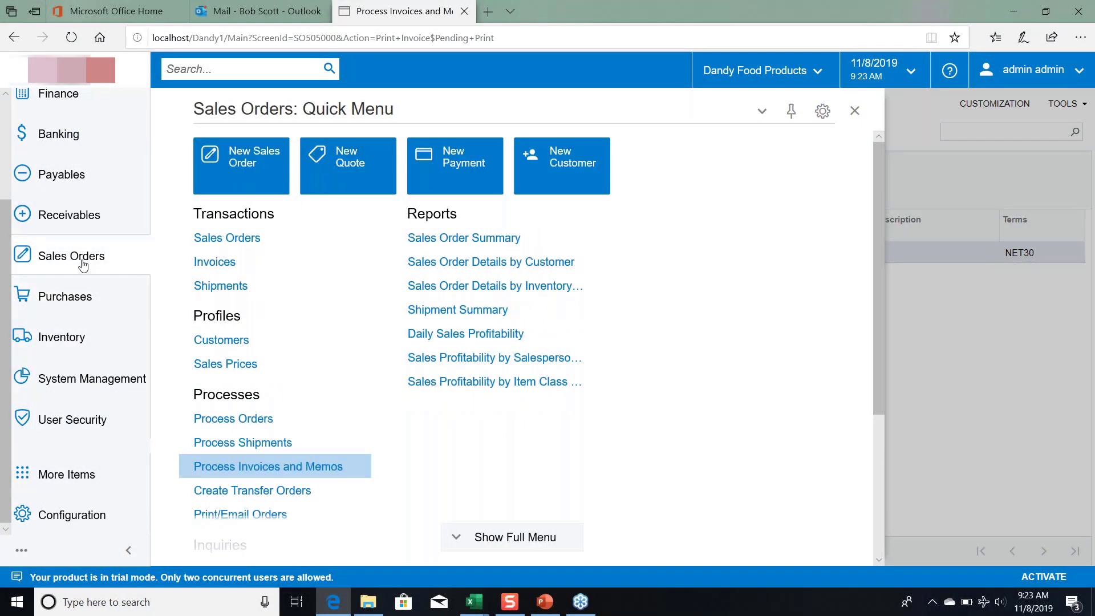
{"action": "mouse_move", "coordinate": [306, 419]}
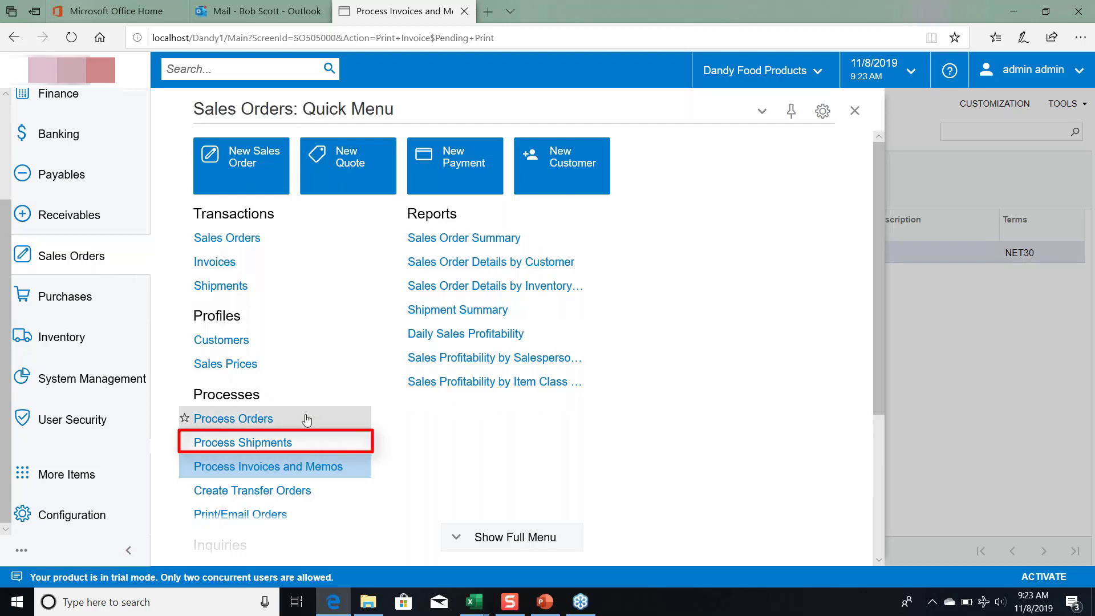
{"action": "left_click", "coordinate": [243, 443]}
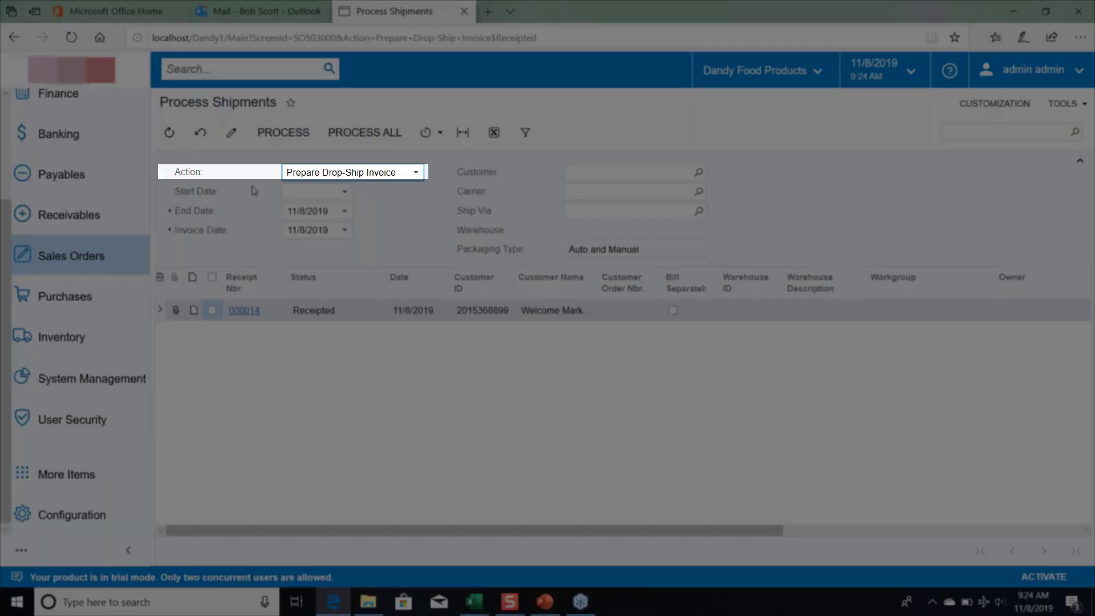
Step: Run Prepare Drop-Ship Invoice on receipt 000014, finishing with 1 processed and no errors
{"action": "left_click", "coordinate": [349, 173]}
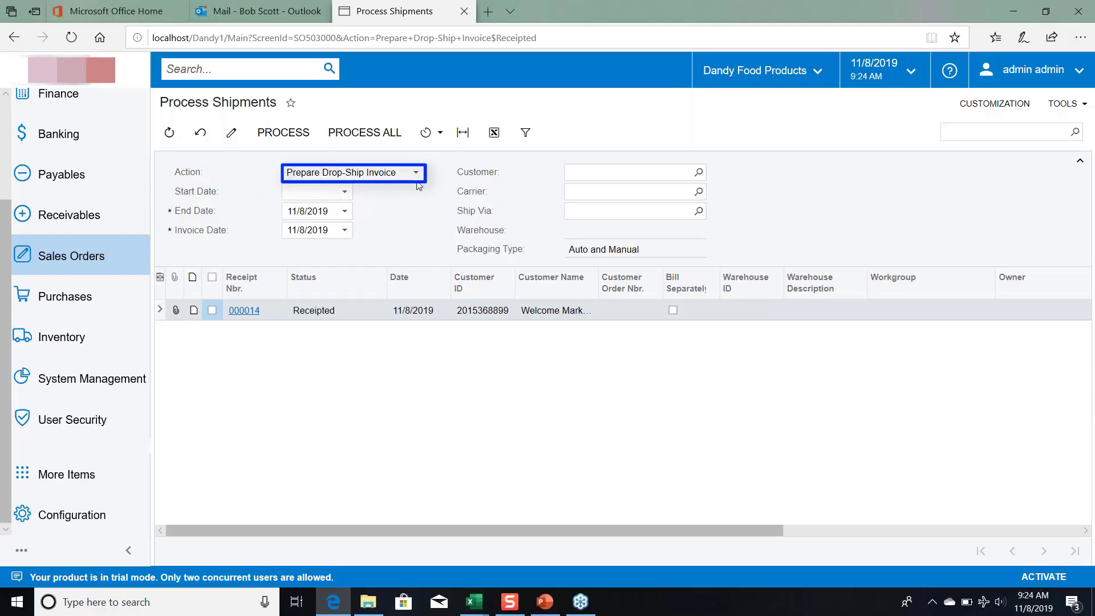
{"action": "left_click", "coordinate": [415, 173]}
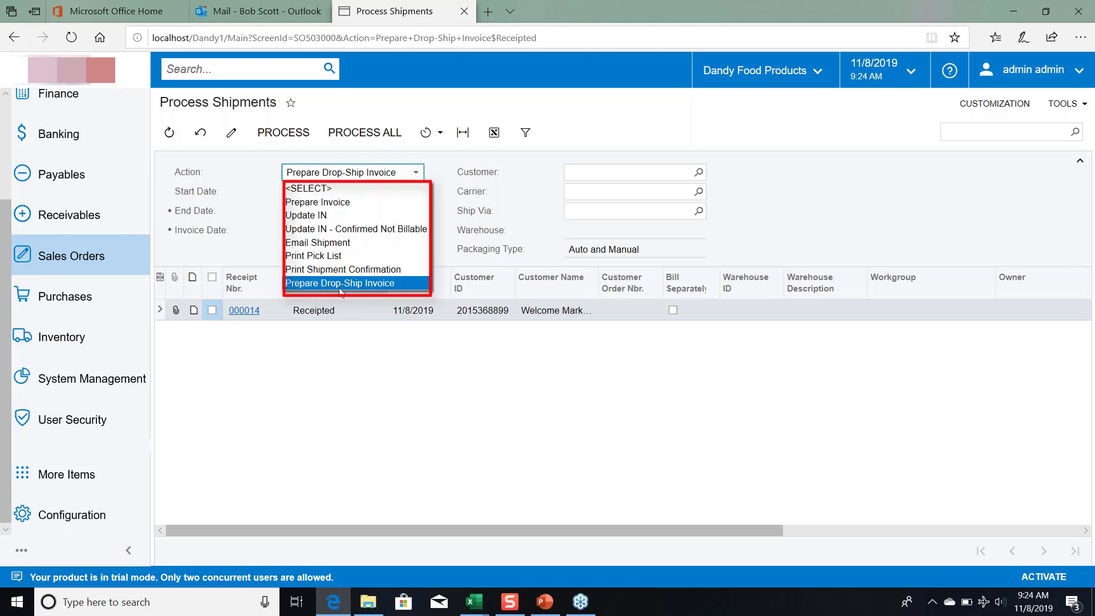
{"action": "left_click", "coordinate": [340, 283]}
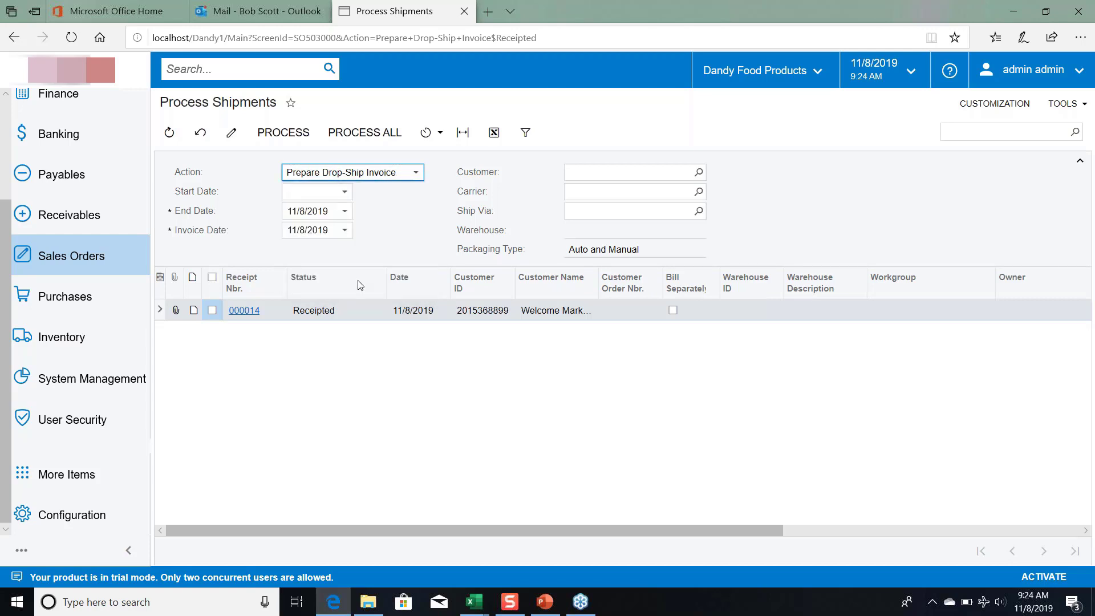
{"action": "mouse_move", "coordinate": [285, 340]}
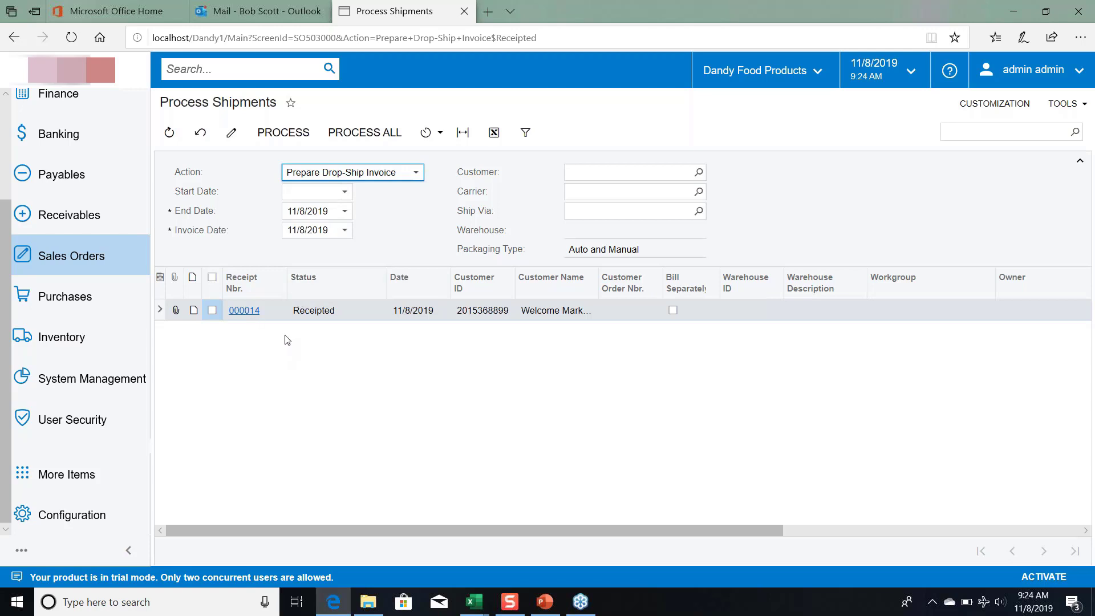
{"action": "mouse_move", "coordinate": [263, 330]}
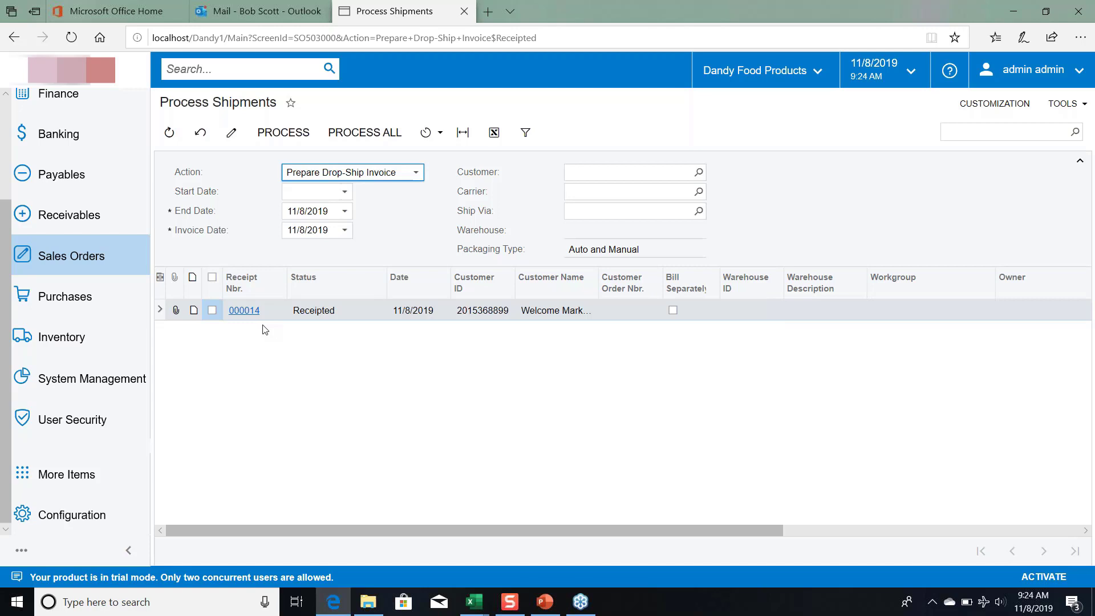
{"action": "left_click", "coordinate": [213, 310]}
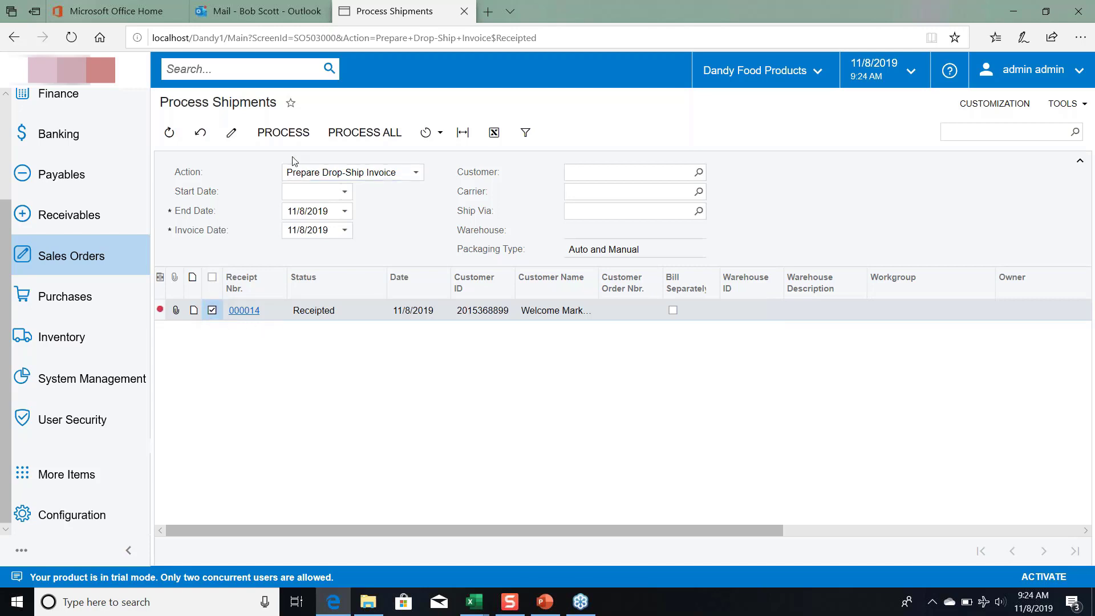
{"action": "left_click", "coordinate": [283, 133]}
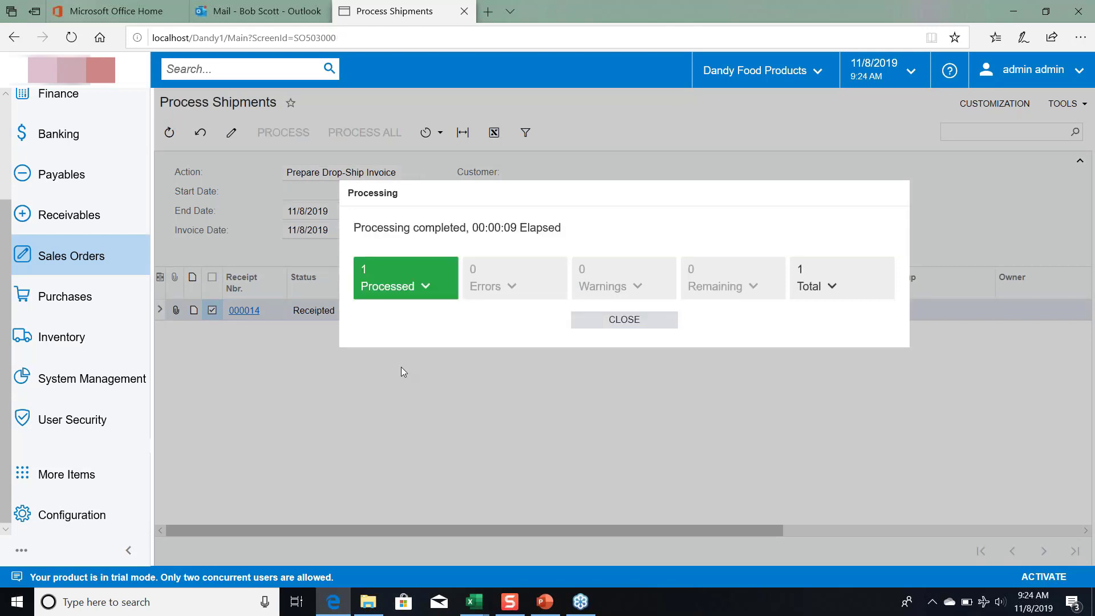
{"action": "left_click", "coordinate": [623, 320]}
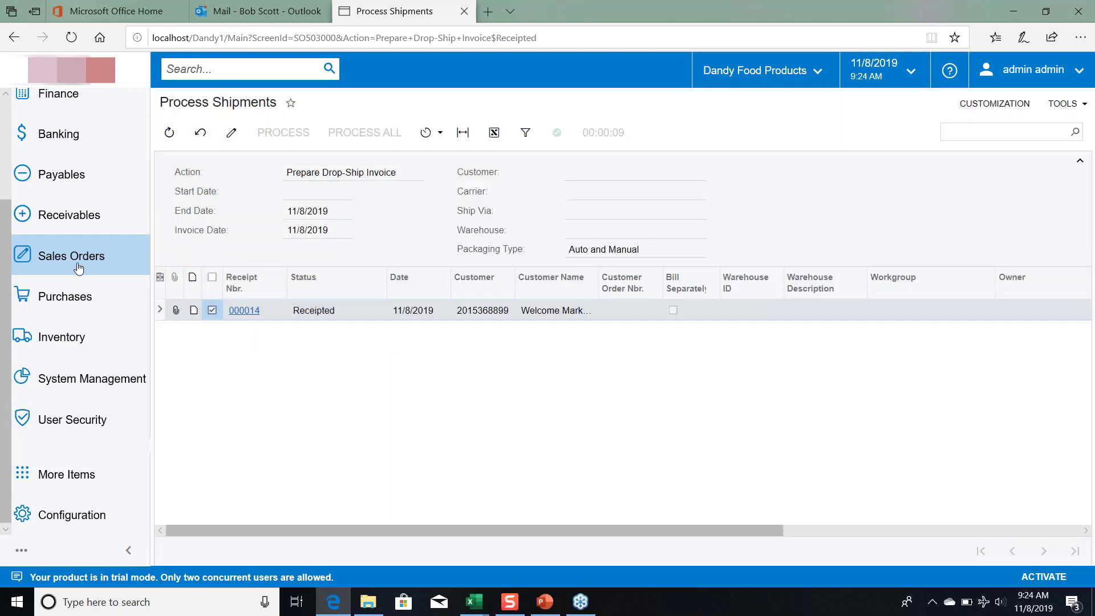
Step: Go to Process Invoices and Memos, listing the two 12,000.00 invoices, and show its Action choices
{"action": "left_click", "coordinate": [70, 256]}
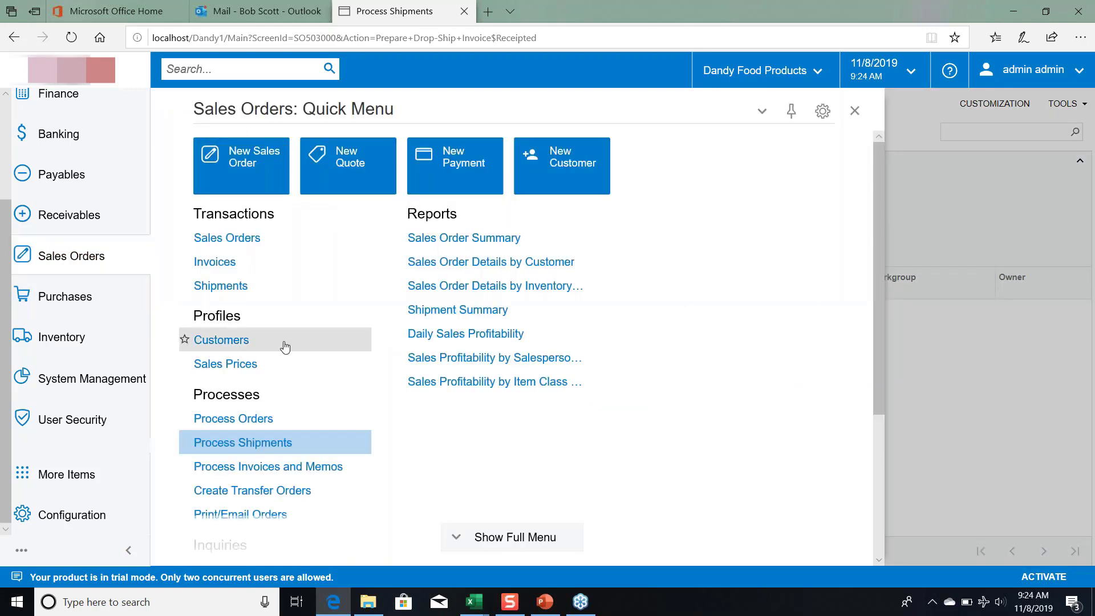
{"action": "left_click", "coordinate": [242, 443]}
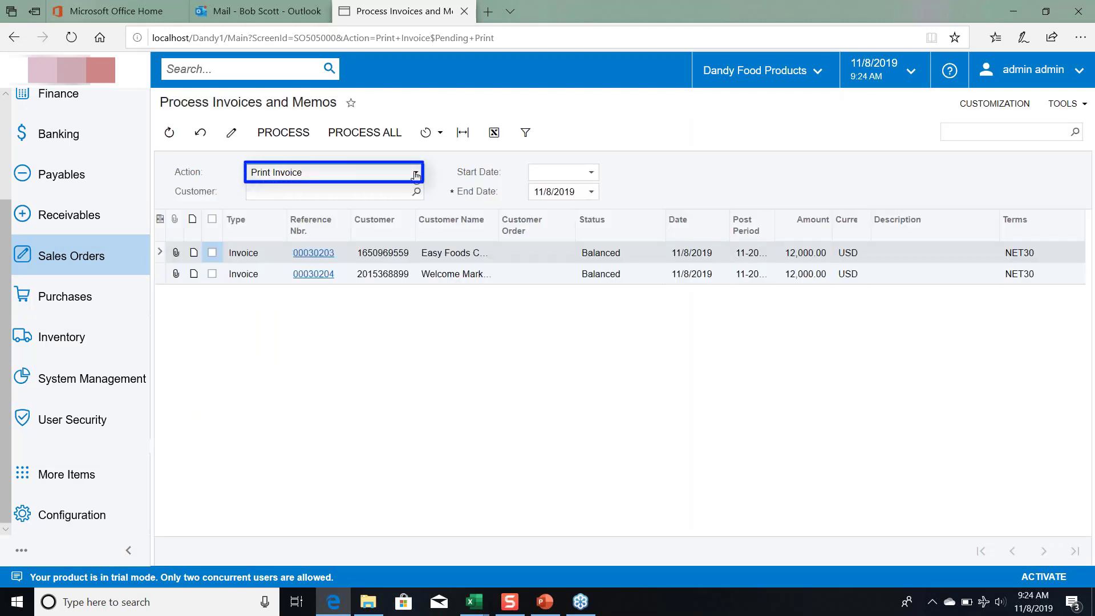
{"action": "left_click", "coordinate": [415, 173]}
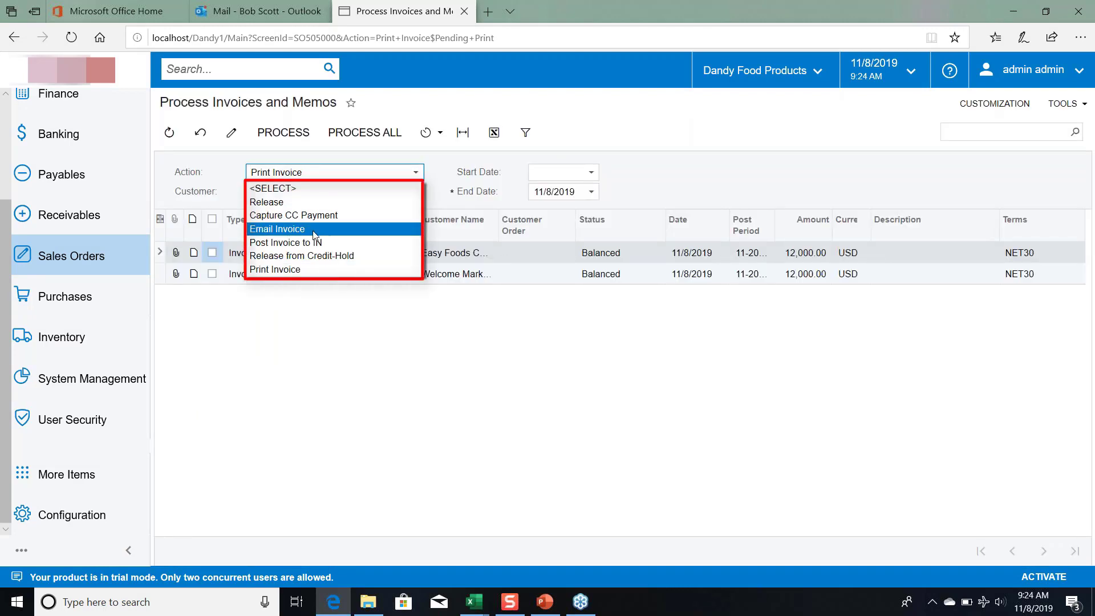
{"action": "mouse_move", "coordinate": [301, 202]}
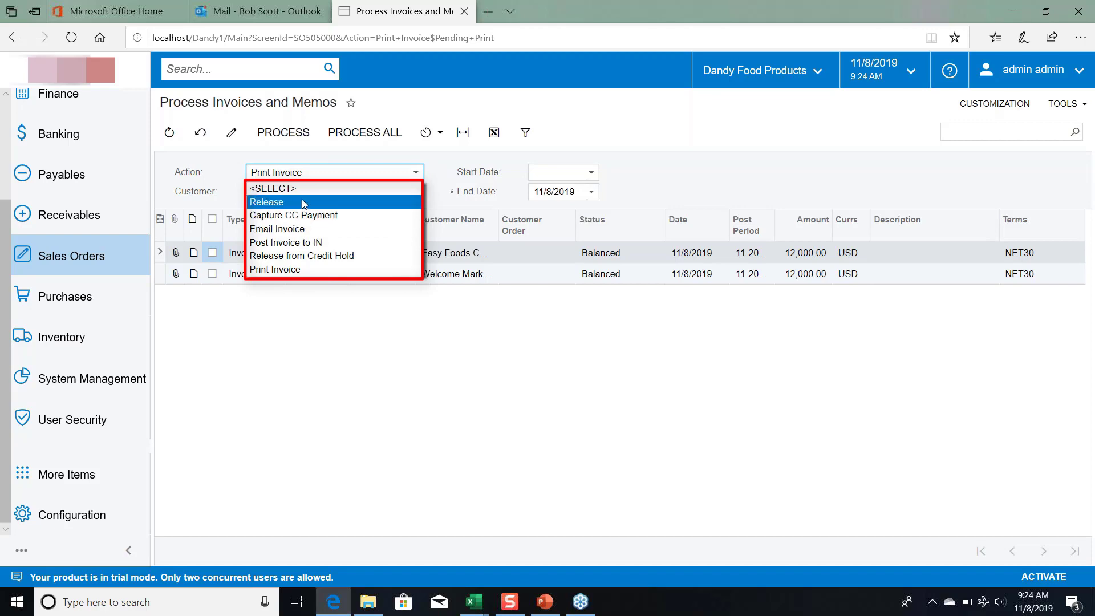